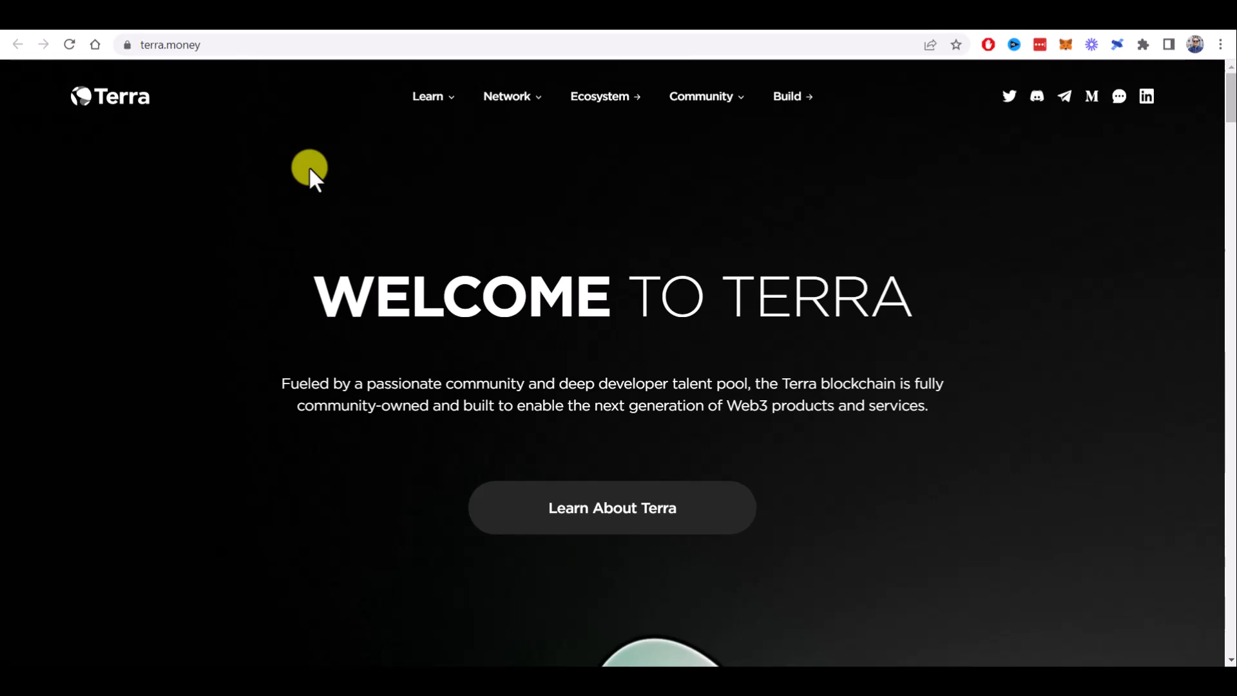
{"action": "mouse_move", "coordinate": [1077, 113]}
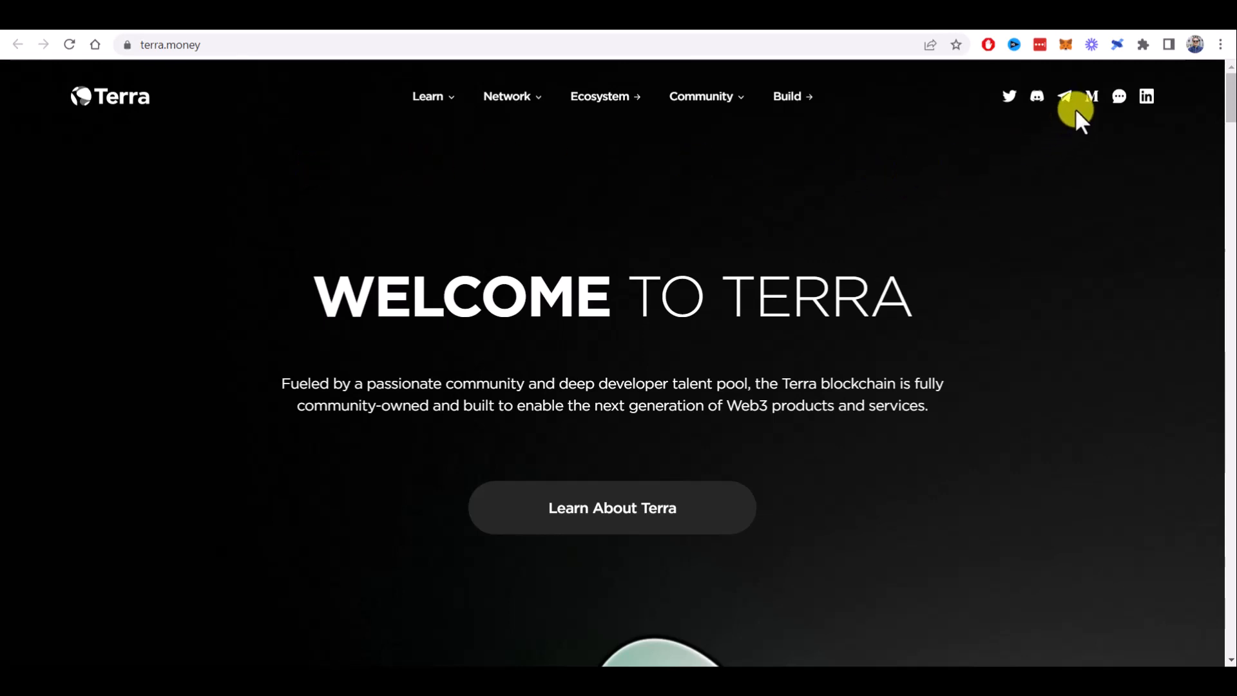
{"action": "mouse_move", "coordinate": [1116, 43]}
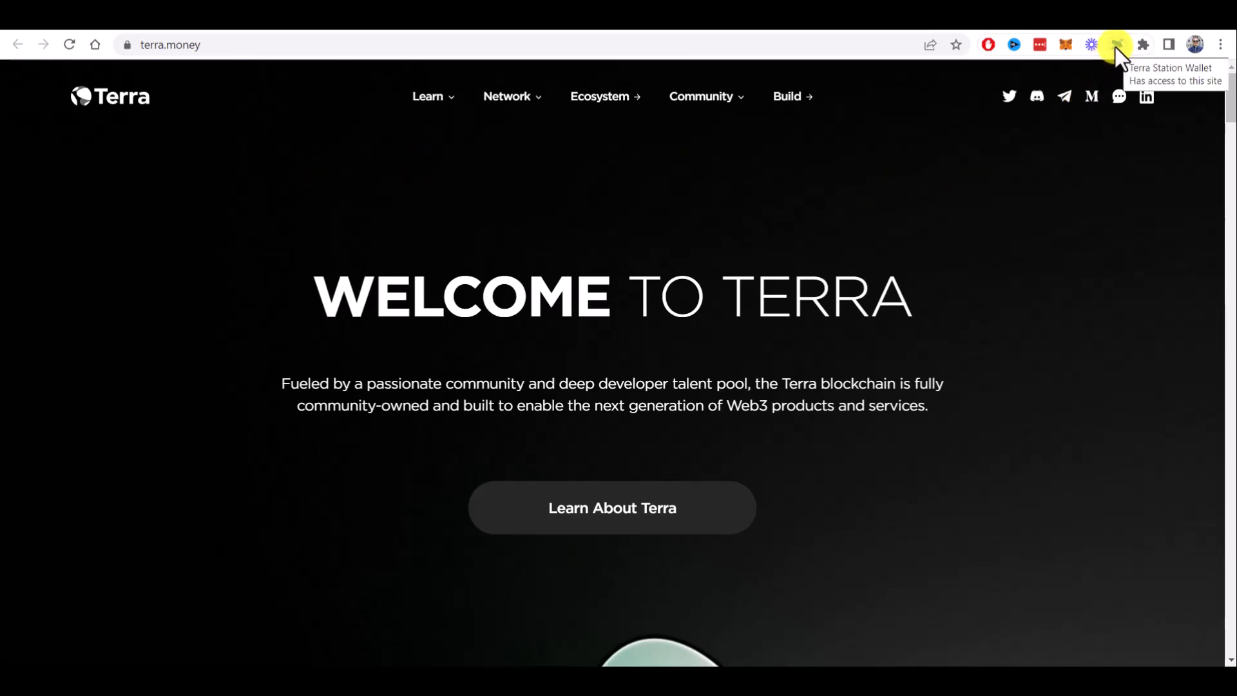
- Bring up the Terra Station wallet popup showing a zero Luna balance
{"action": "left_click", "coordinate": [1117, 44]}
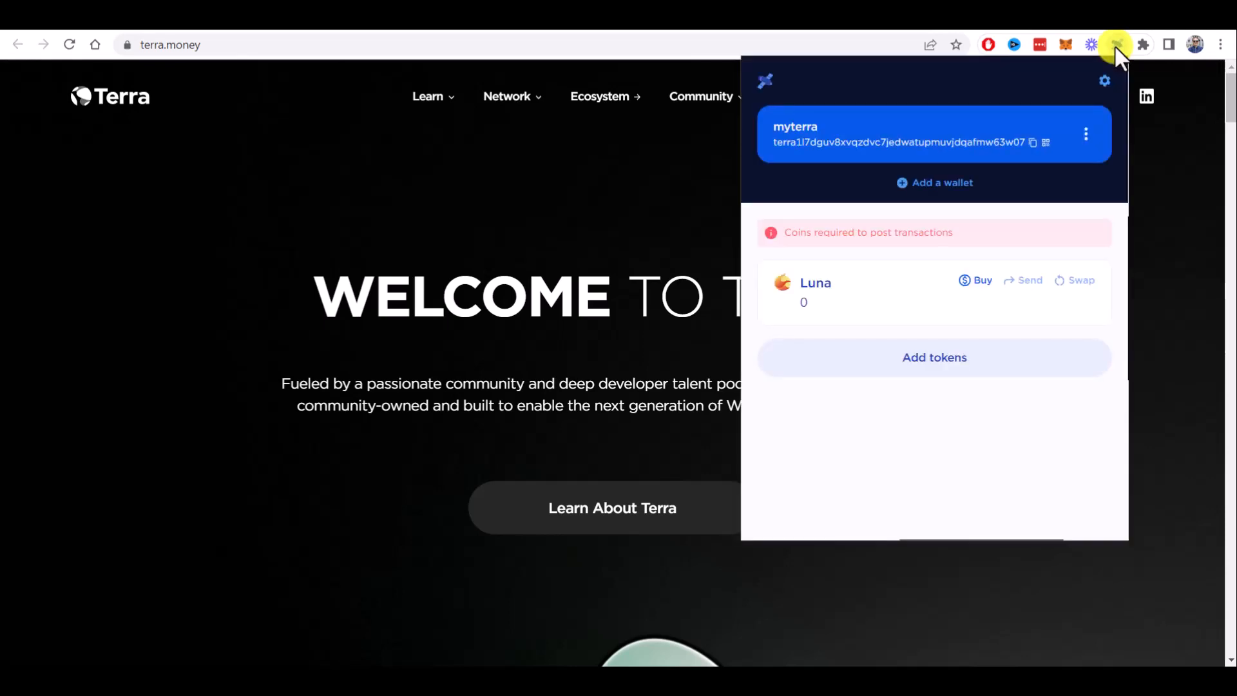
{"action": "mouse_move", "coordinate": [833, 241]}
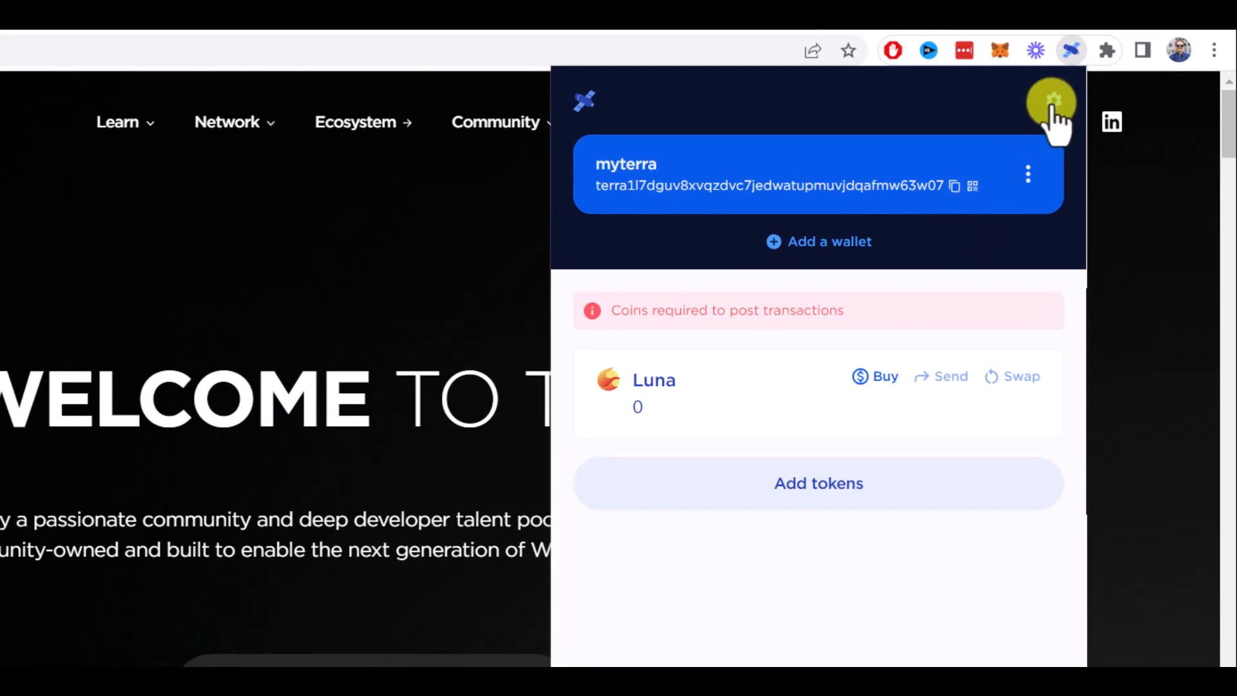
- Switch the wallet network to Classic, showing 87,391.444612 LUNC and 0 USTC
{"action": "left_click", "coordinate": [1054, 101]}
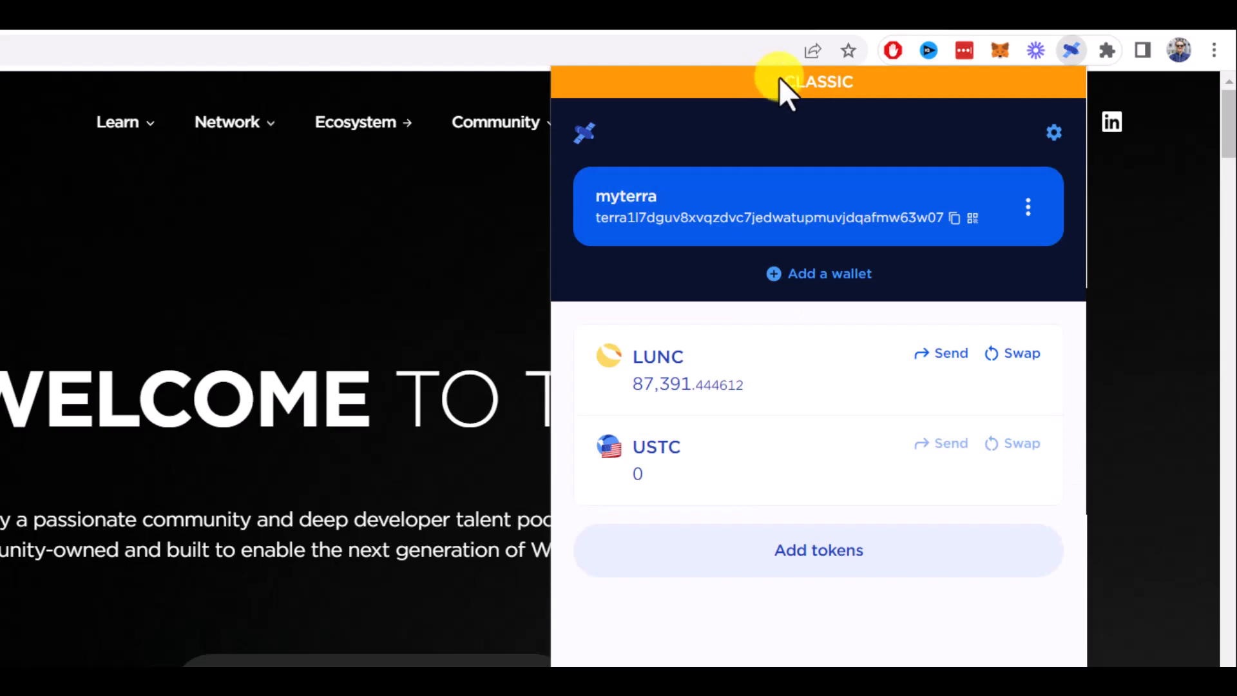
{"action": "double_click", "coordinate": [817, 80]}
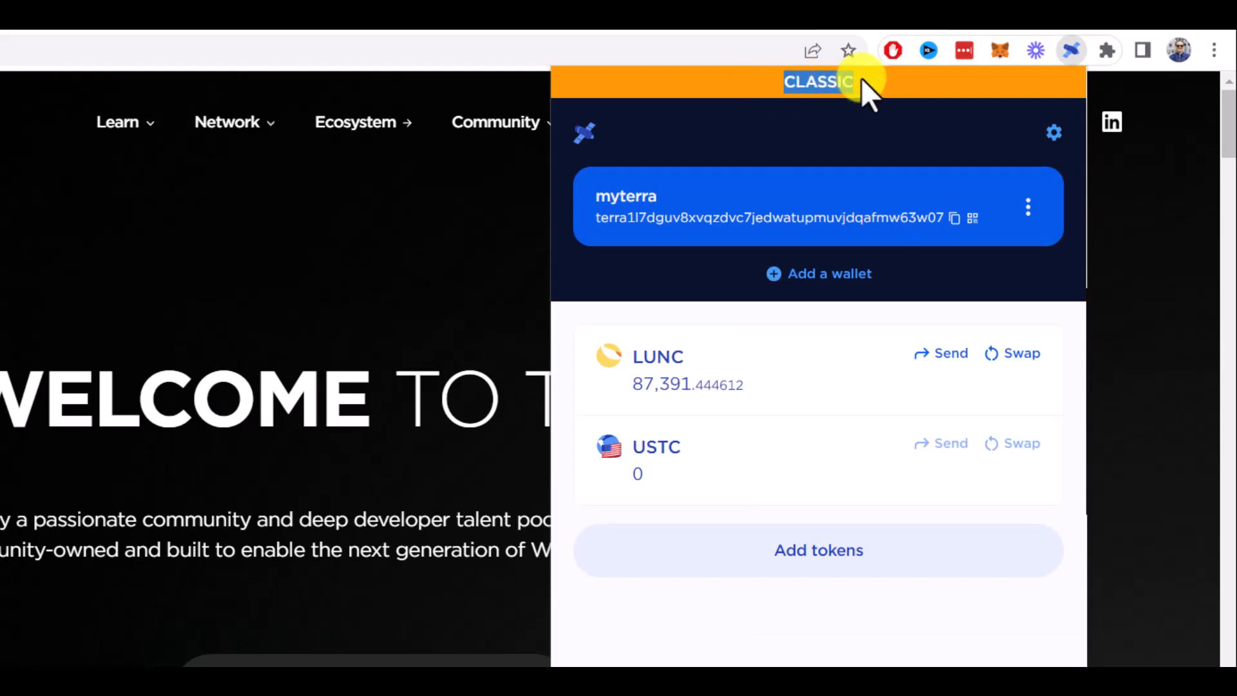
{"action": "mouse_move", "coordinate": [797, 199]}
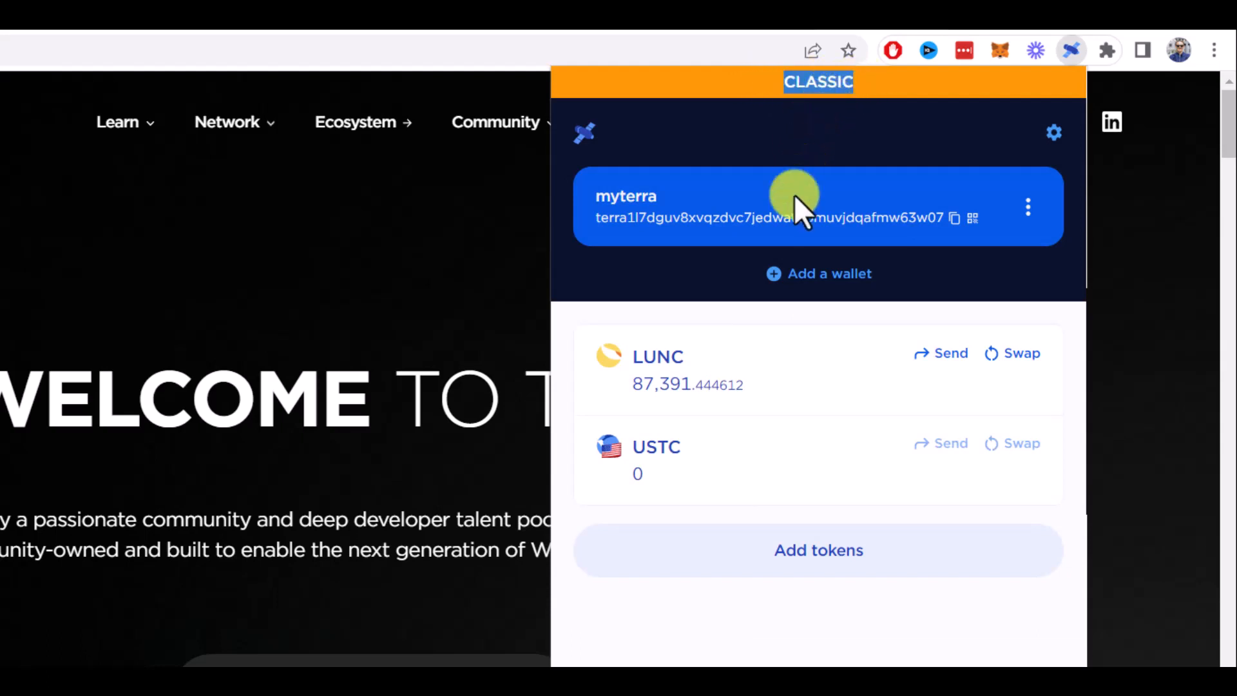
{"action": "mouse_move", "coordinate": [634, 390]}
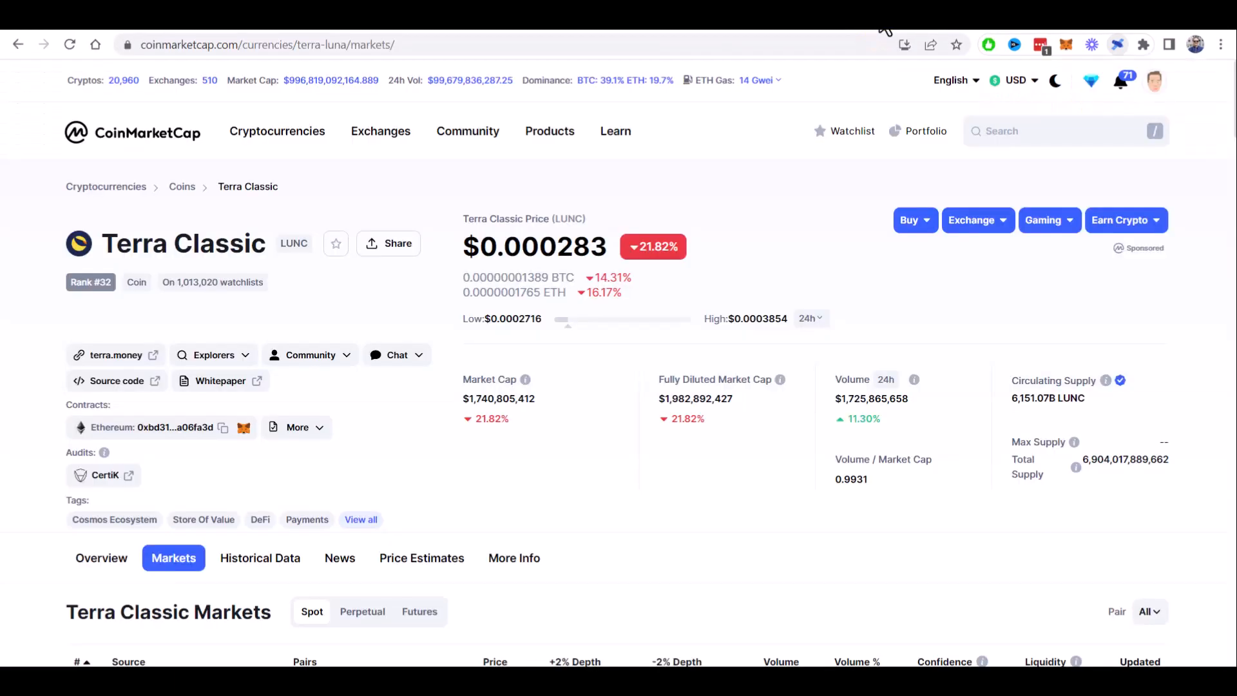
- Scroll down the CoinMarketCap Terra Classic page to the markets table led by Binance
{"action": "scroll", "scroll_direction": "down", "scroll_amount": 3}
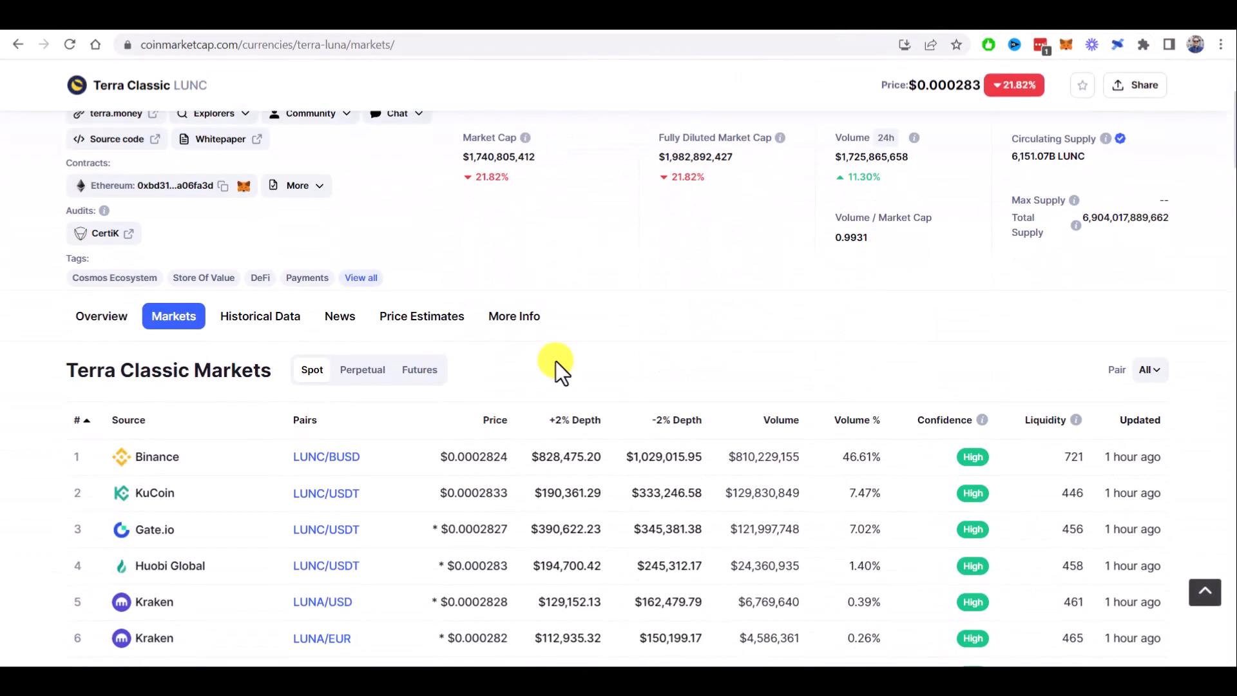
{"action": "scroll", "scroll_direction": "down", "scroll_amount": 3}
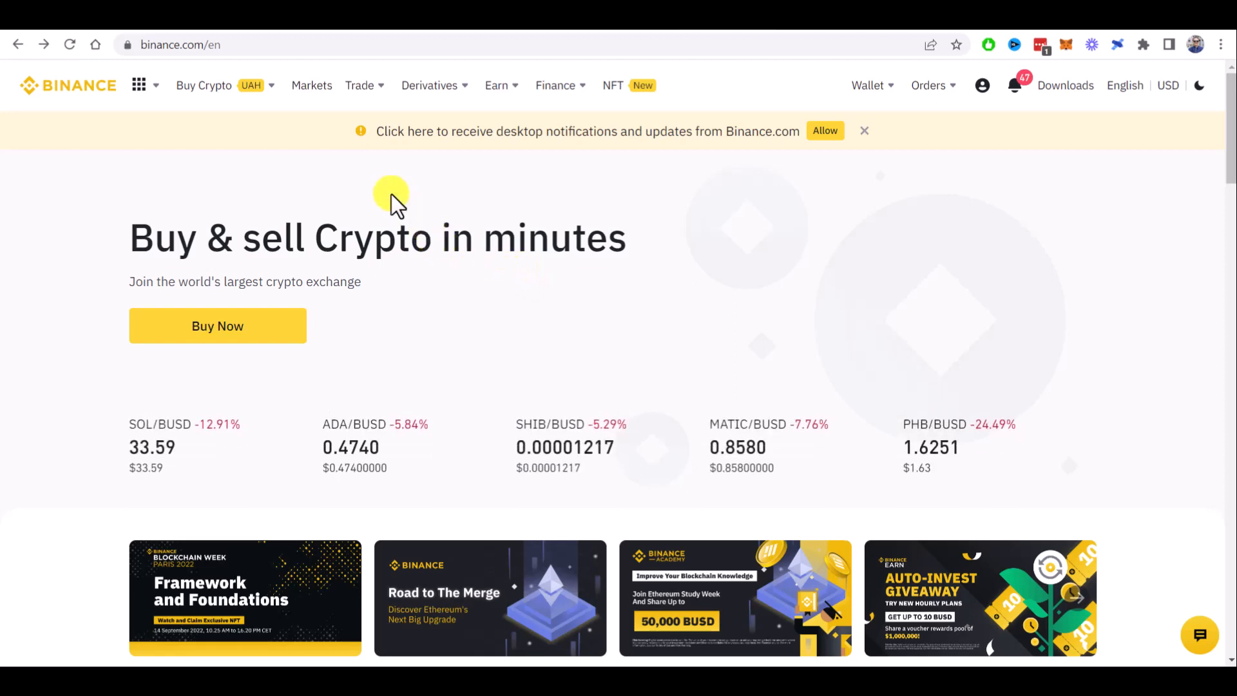
- Go to Binance Convert from the Trade menu
{"action": "left_click", "coordinate": [361, 85]}
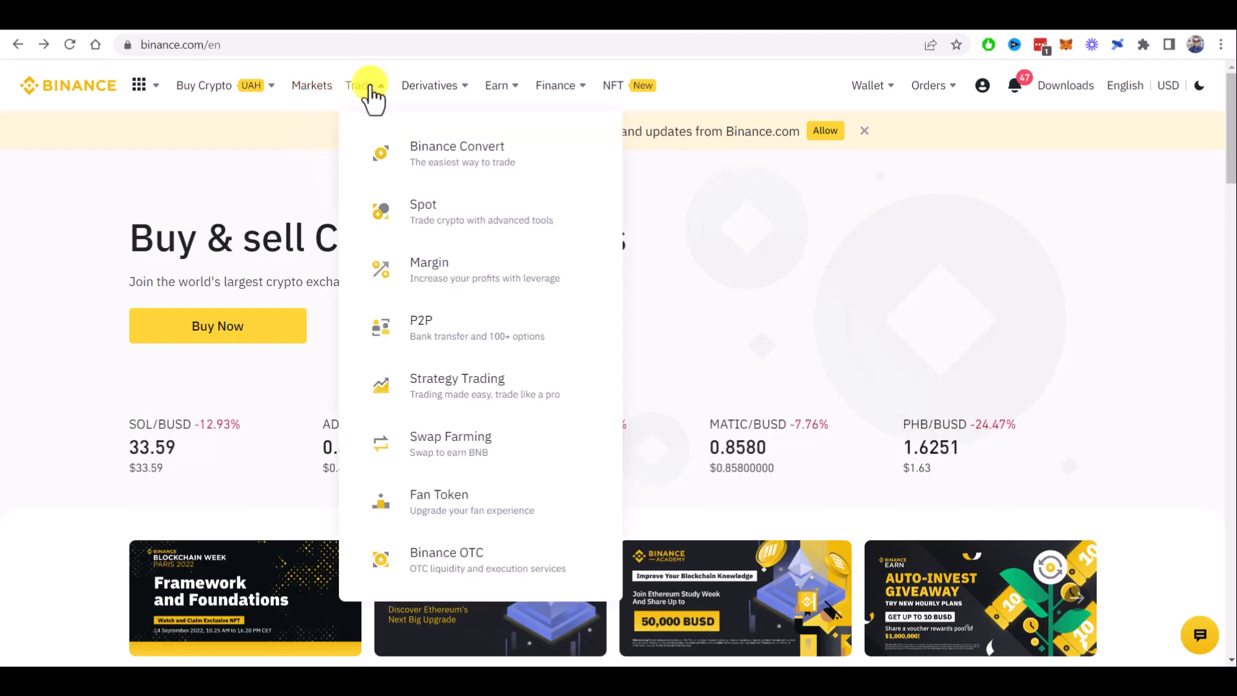
{"action": "mouse_move", "coordinate": [418, 154]}
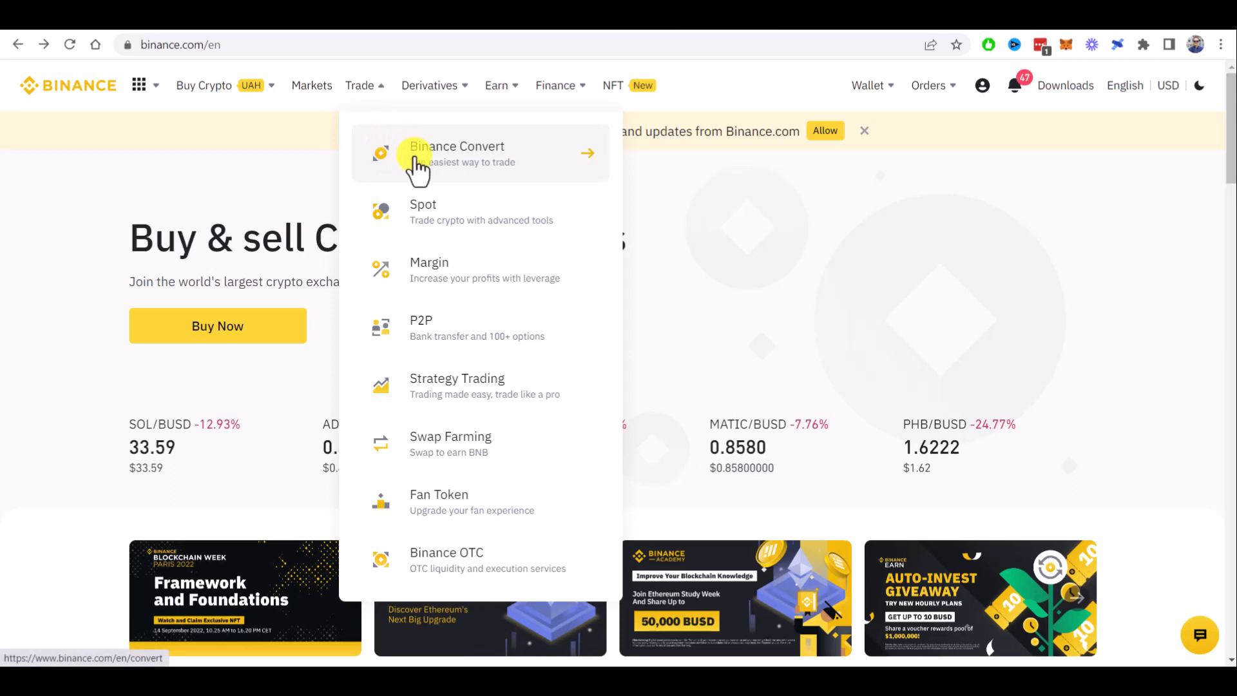
{"action": "left_click", "coordinate": [418, 155]}
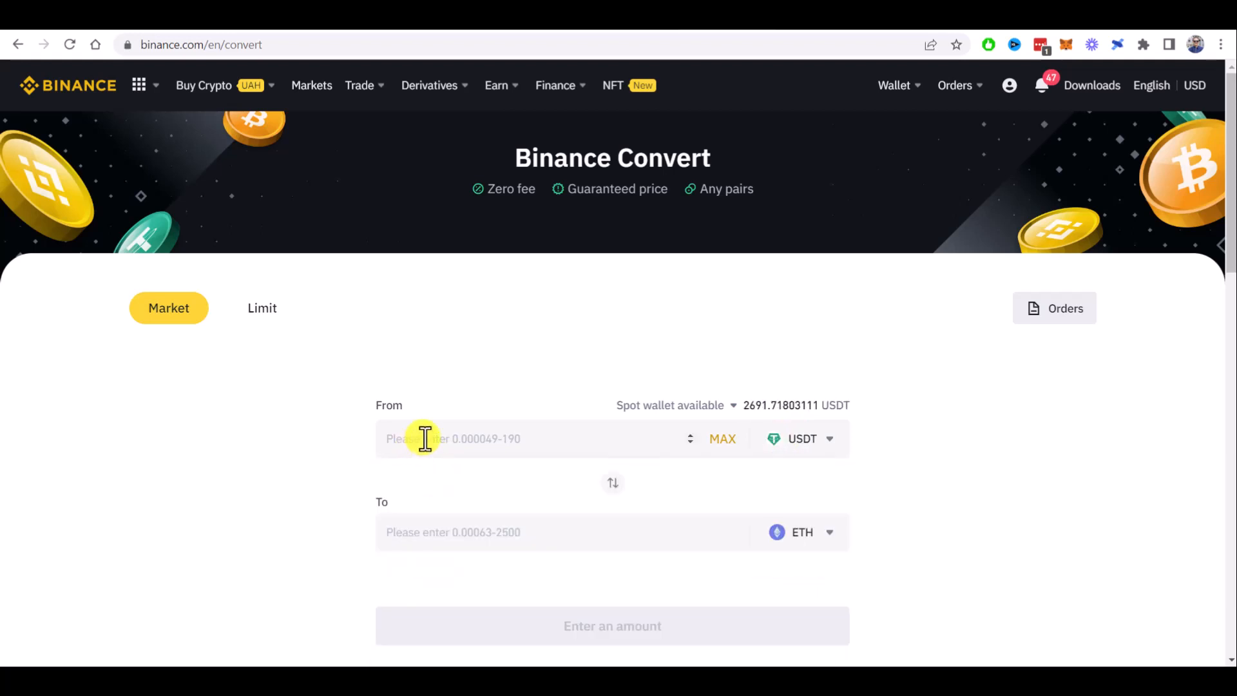
- Convert 10 USDT into LUNC, previewing the quote and confirming the conversion
{"action": "type", "text": "10"}
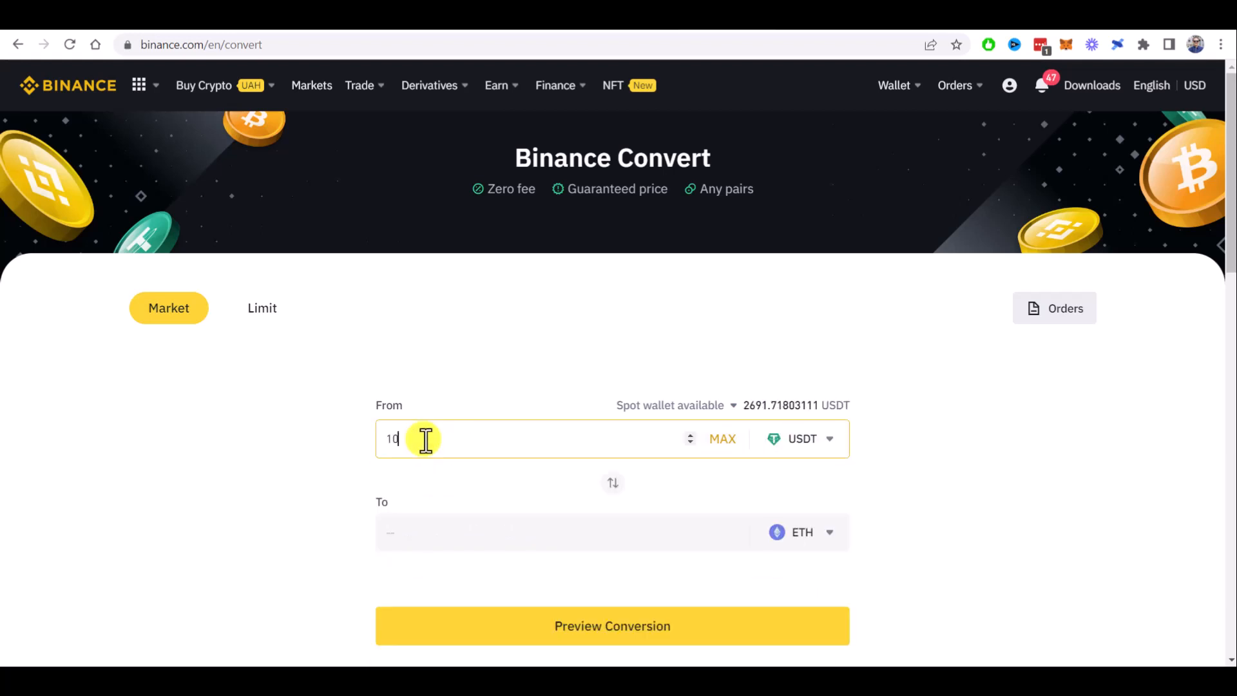
{"action": "left_click", "coordinate": [804, 533]}
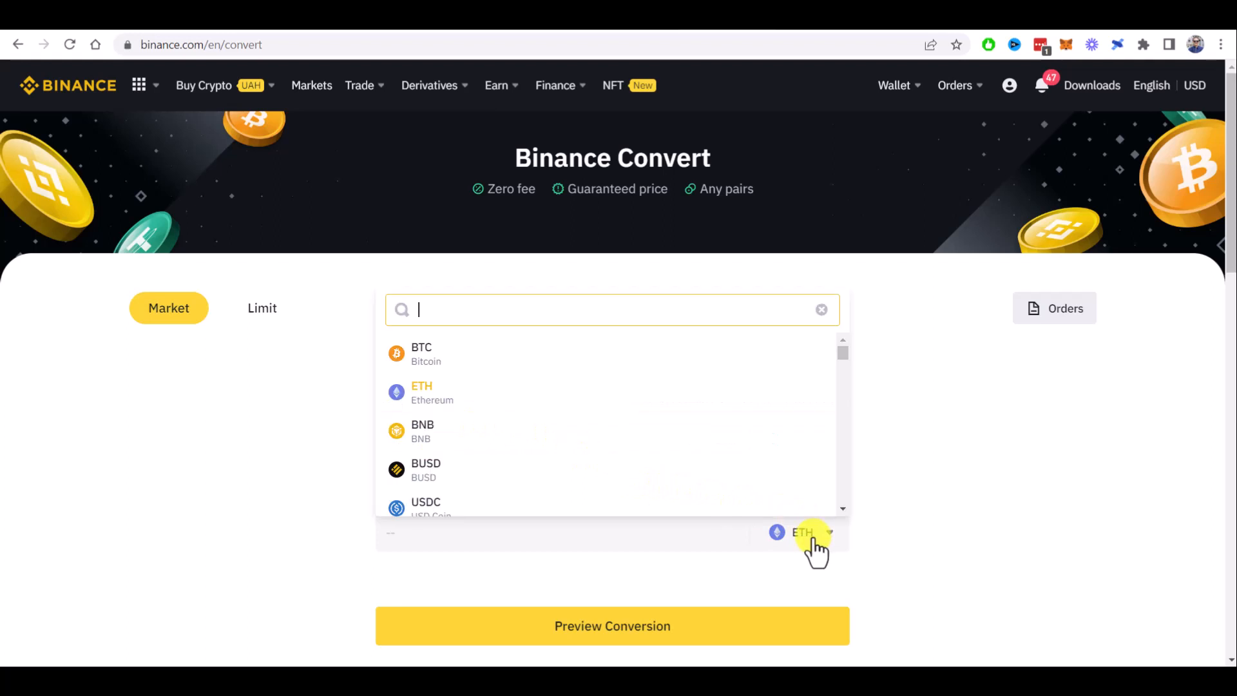
{"action": "type", "text": "lunc"}
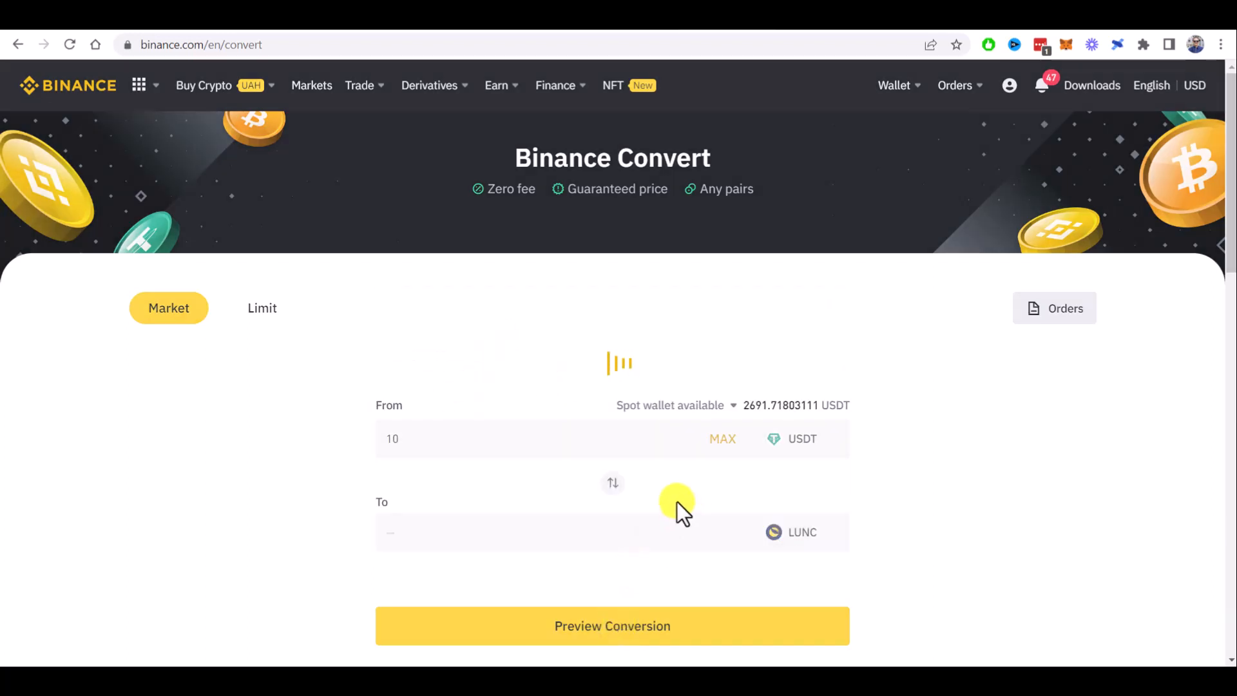
{"action": "left_click", "coordinate": [611, 626]}
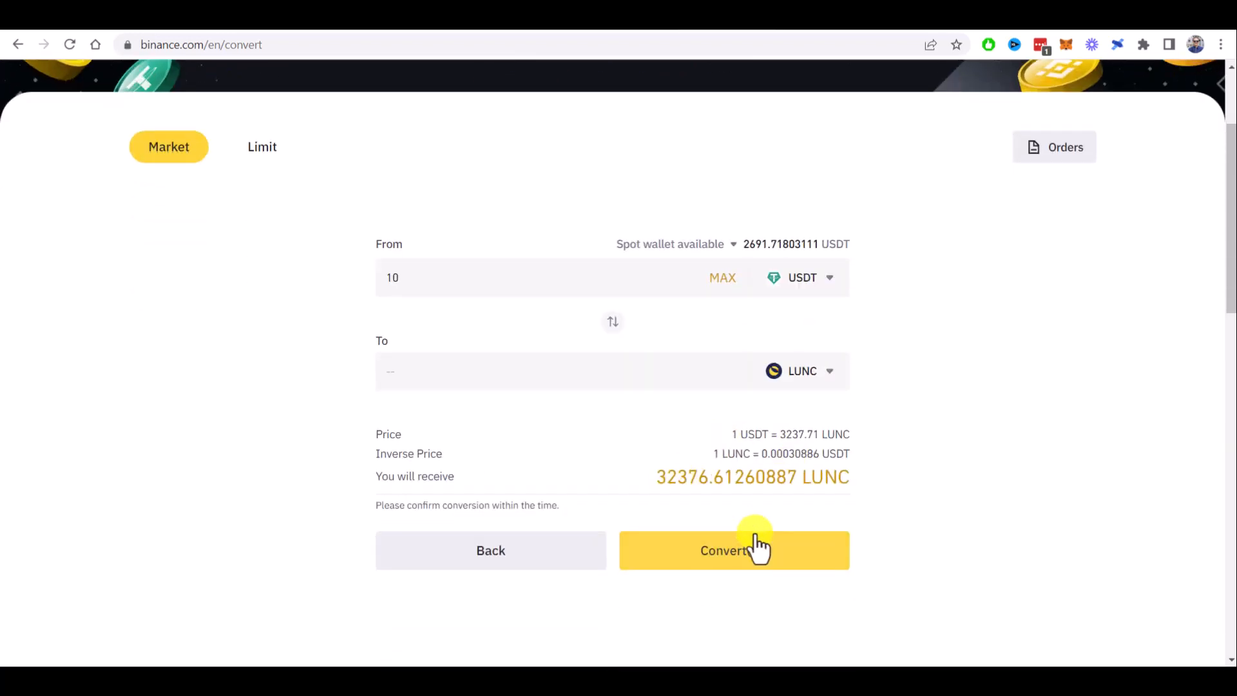
{"action": "left_click", "coordinate": [734, 550]}
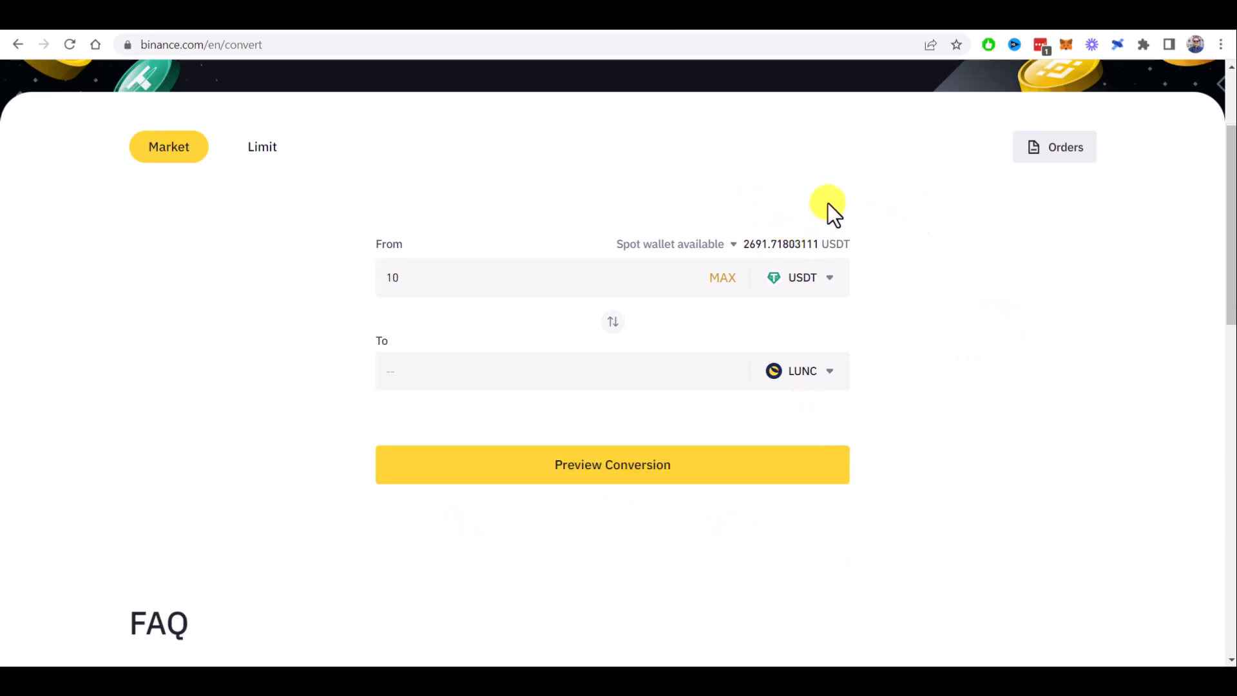
{"action": "mouse_move", "coordinate": [724, 139]}
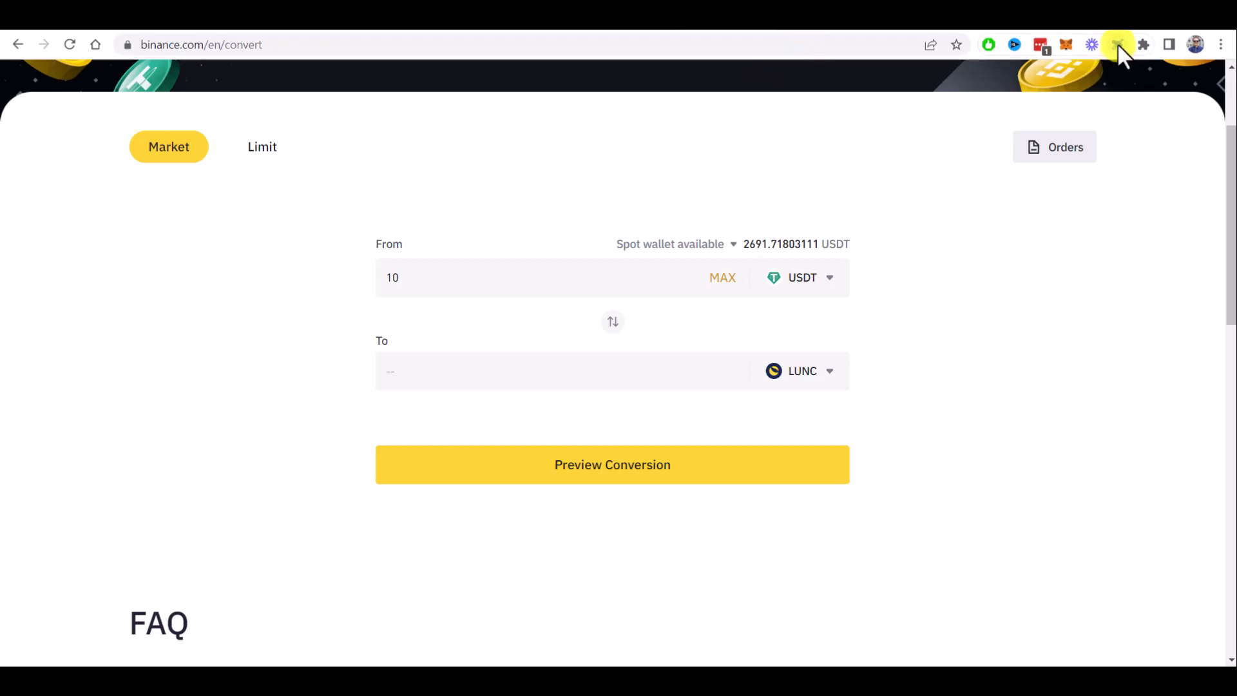
- Check the wallet popup again, still showing 87,391.444612 LUNC on Classic
{"action": "left_click", "coordinate": [1114, 44]}
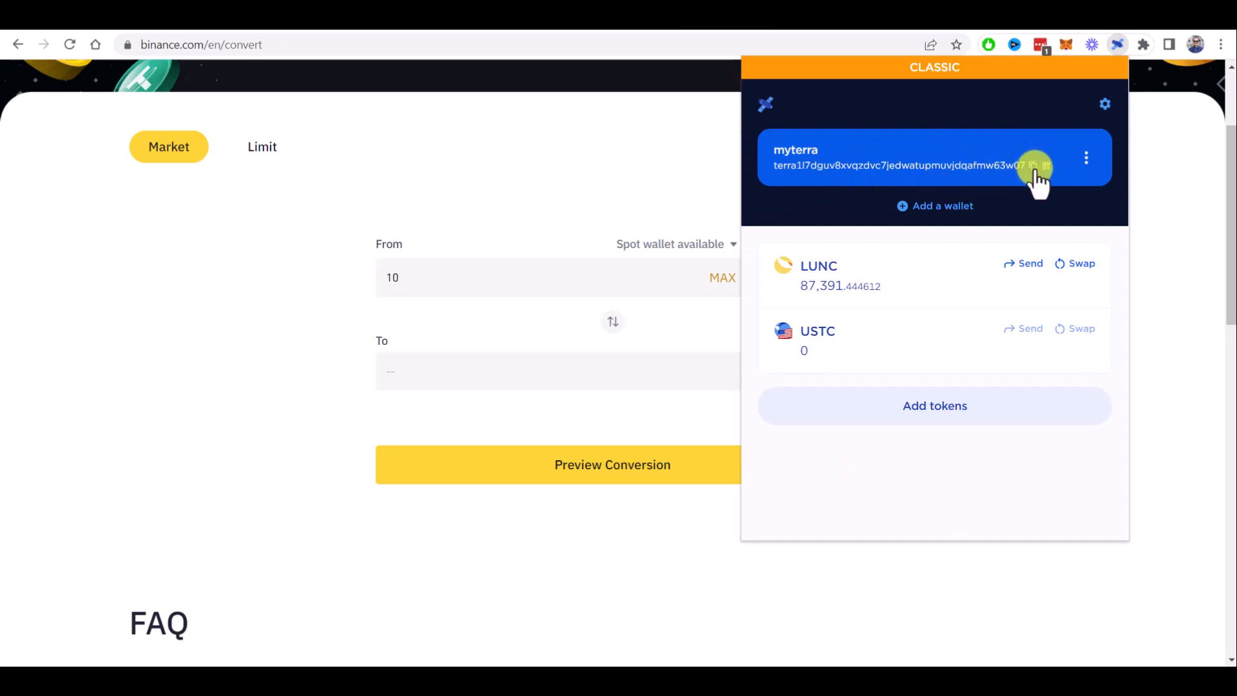
{"action": "mouse_move", "coordinate": [899, 180]}
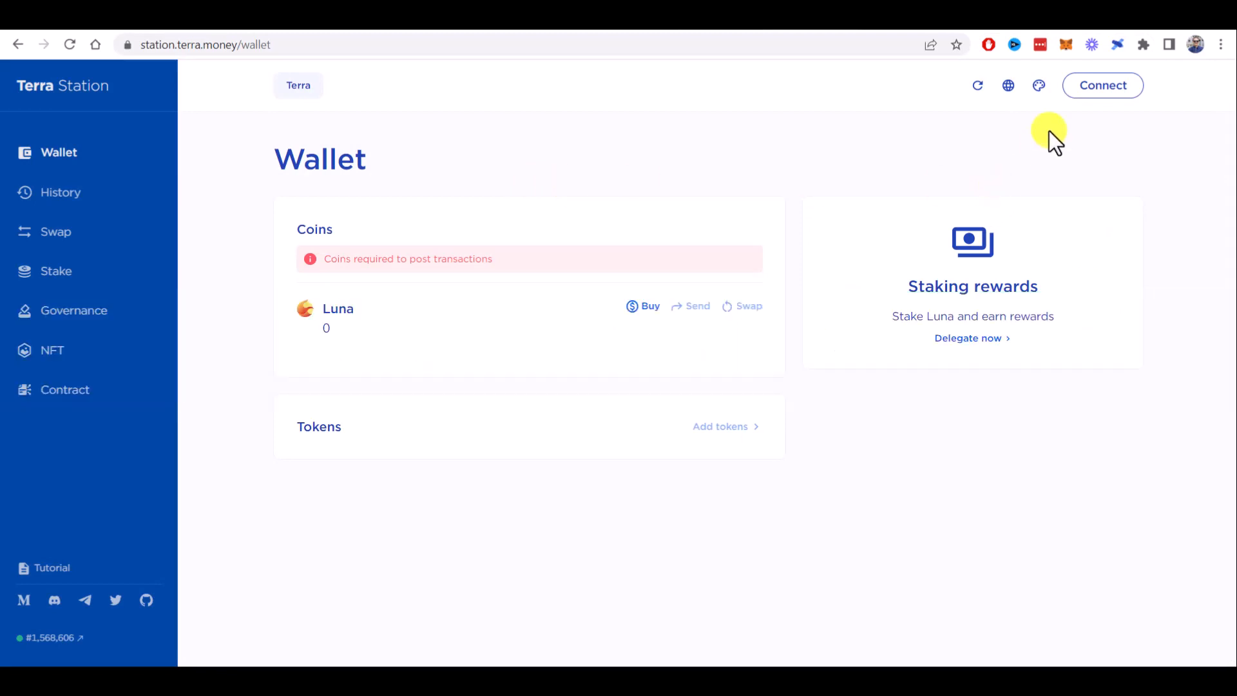
- Connect station.terra.money to the installed Terra Station Wallet extension
{"action": "left_click", "coordinate": [1104, 85]}
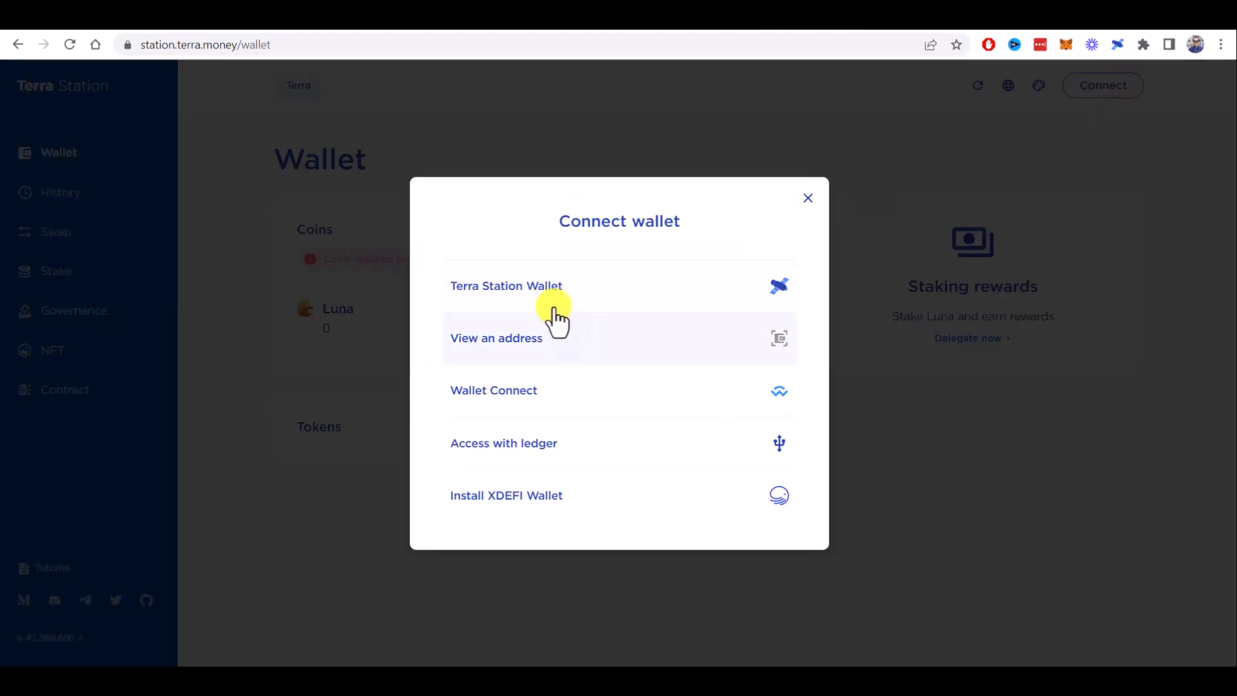
{"action": "left_click", "coordinate": [507, 286]}
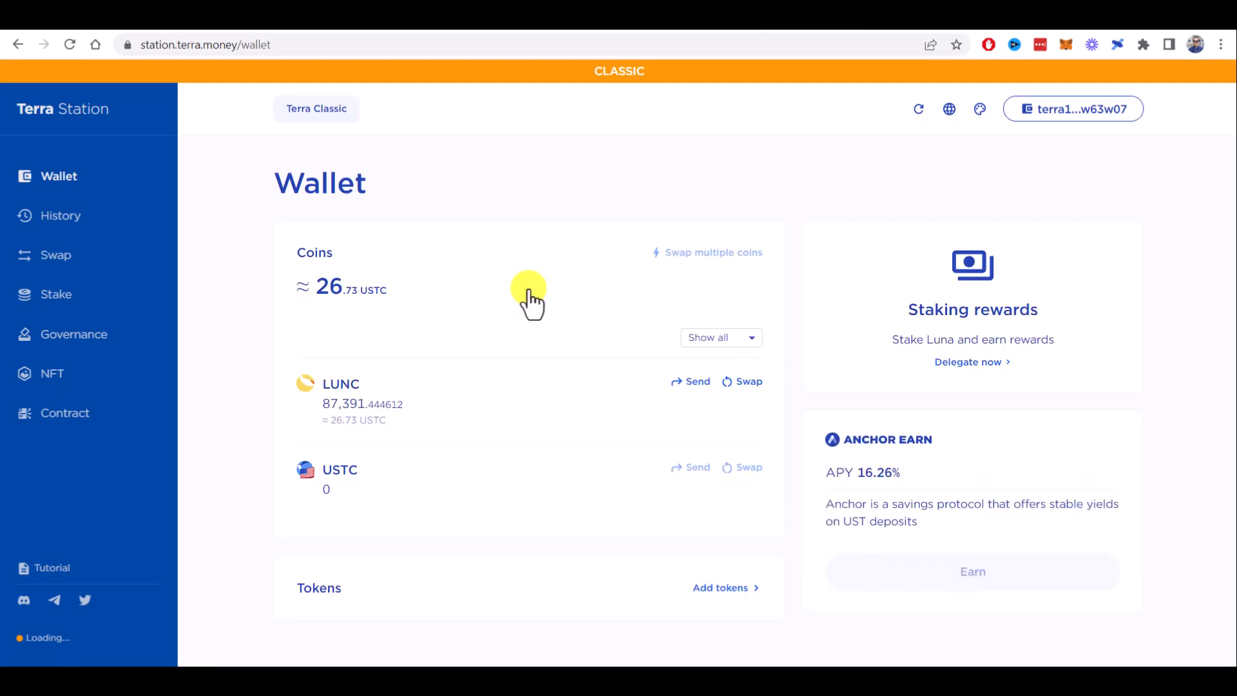
{"action": "mouse_move", "coordinate": [569, 209]}
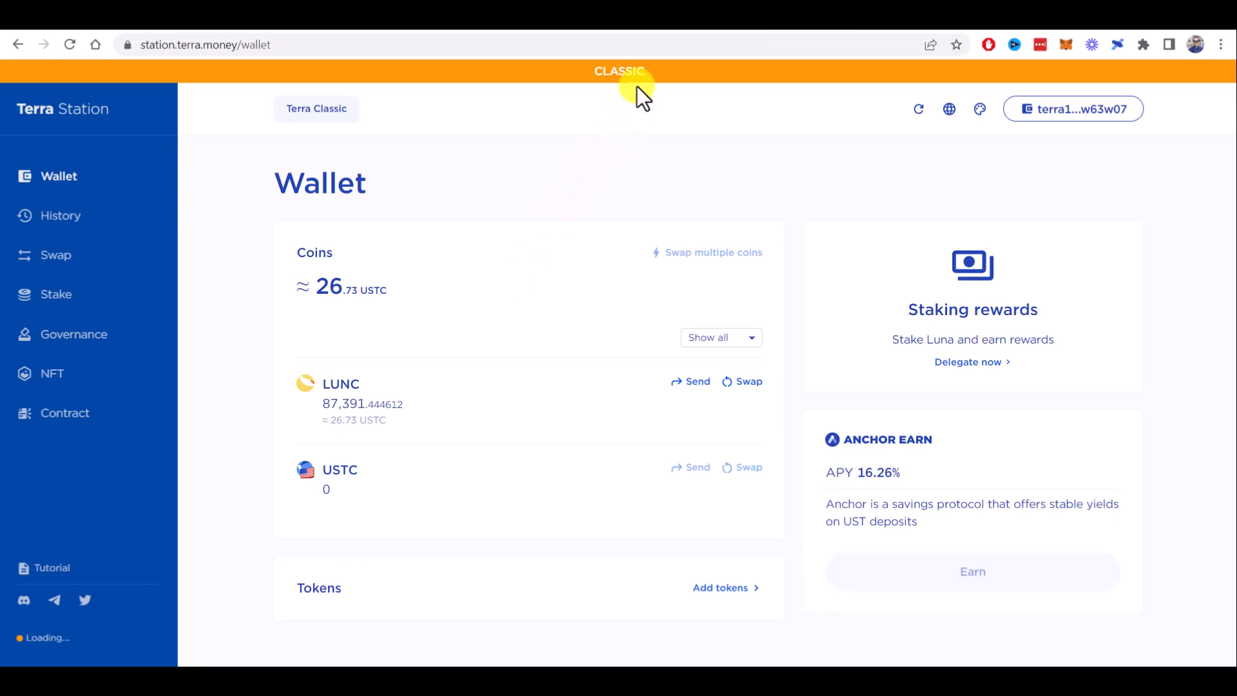
{"action": "mouse_move", "coordinate": [593, 90]}
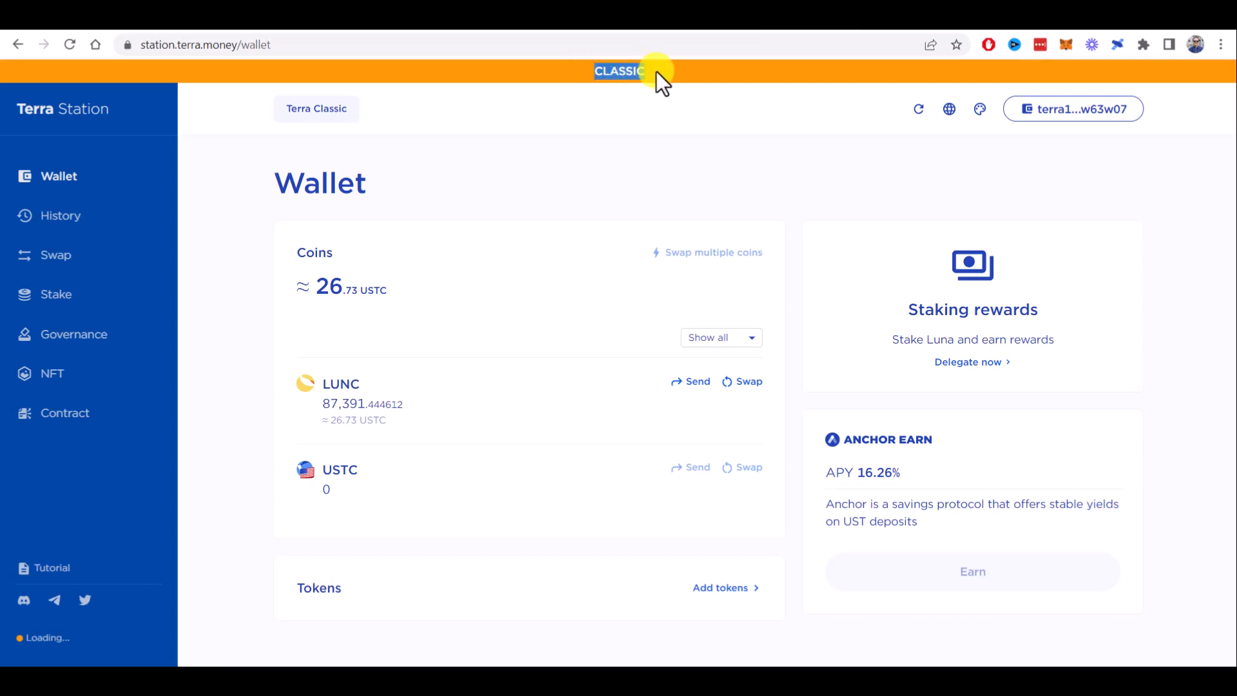
{"action": "mouse_move", "coordinate": [388, 174]}
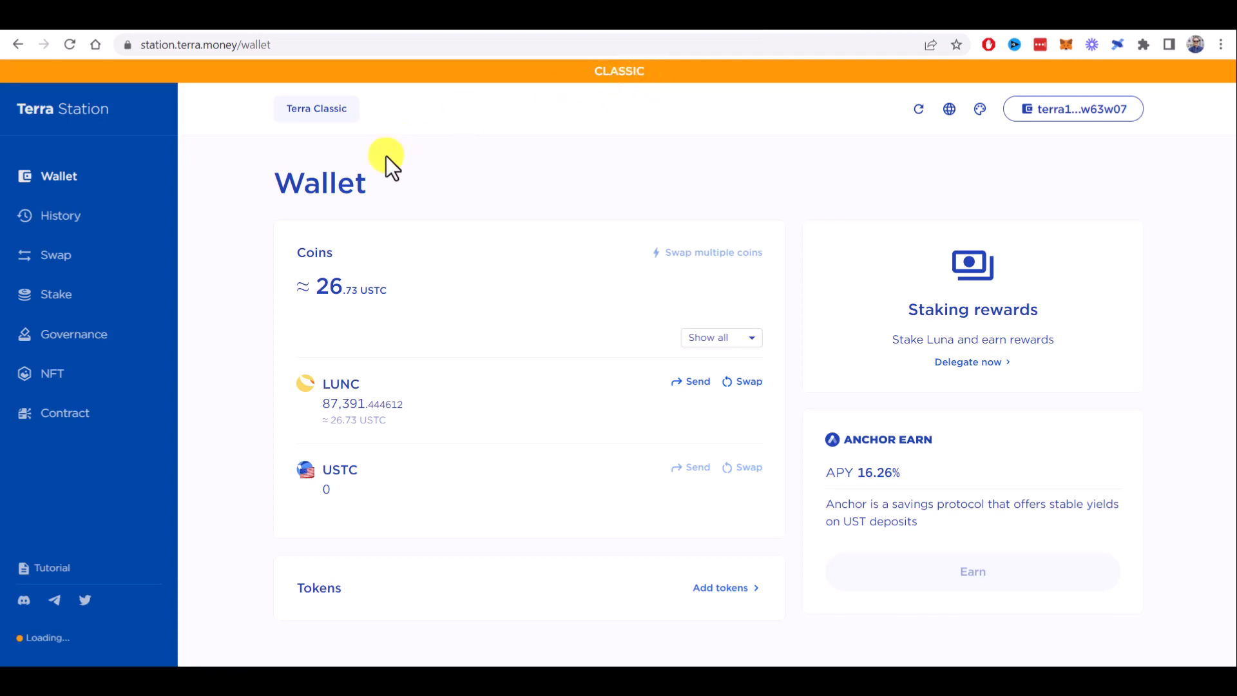
{"action": "mouse_move", "coordinate": [52, 294]}
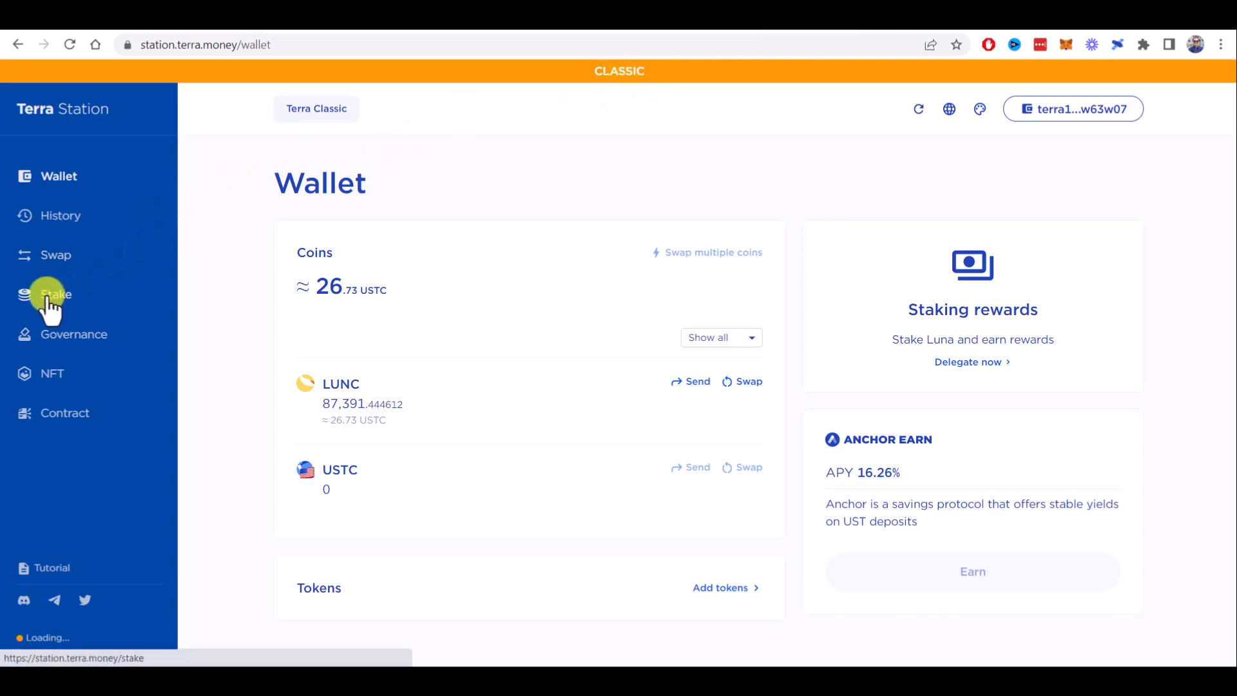
- Find the Allnodes.com validator with 0.00% commission on the Stake page and view its details
{"action": "left_click", "coordinate": [53, 294]}
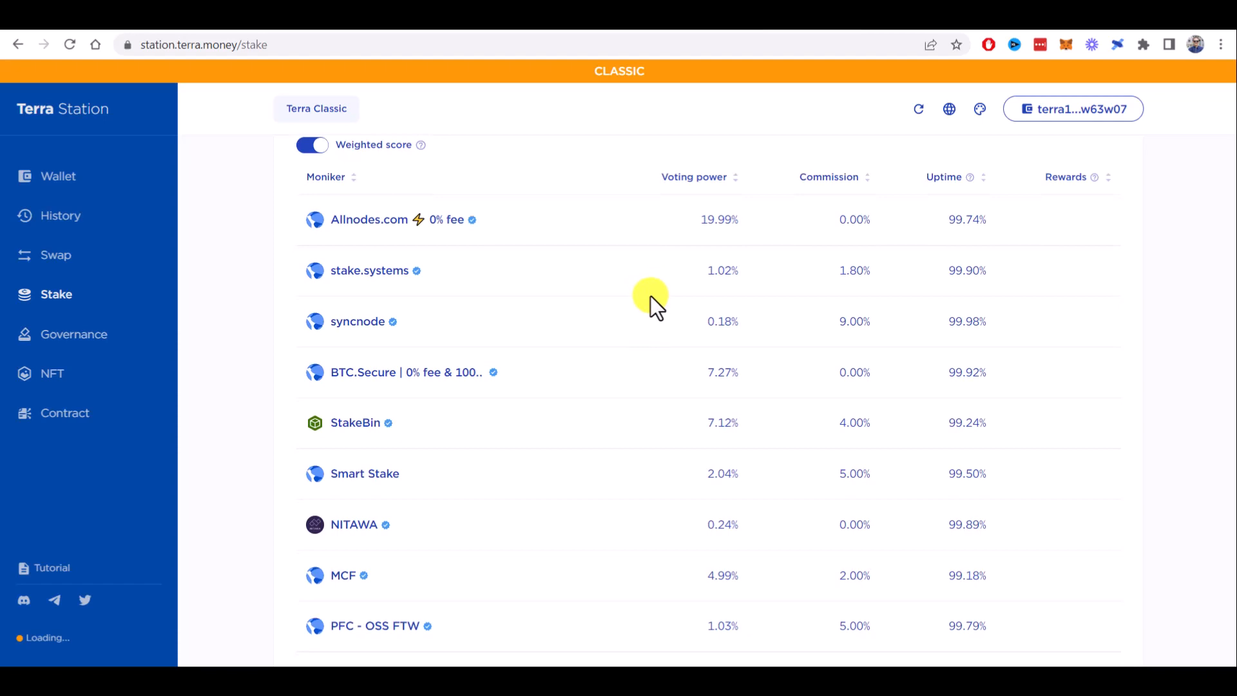
{"action": "mouse_move", "coordinate": [697, 187]}
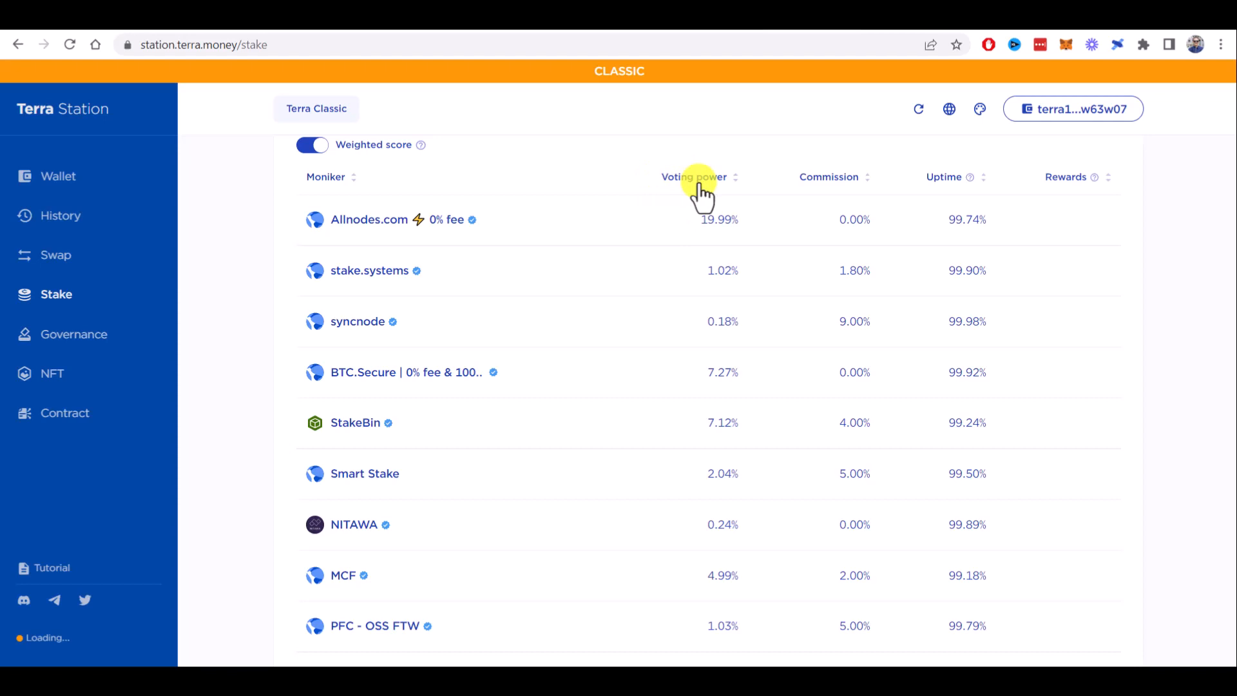
{"action": "scroll", "scroll_direction": "down", "scroll_amount": 3}
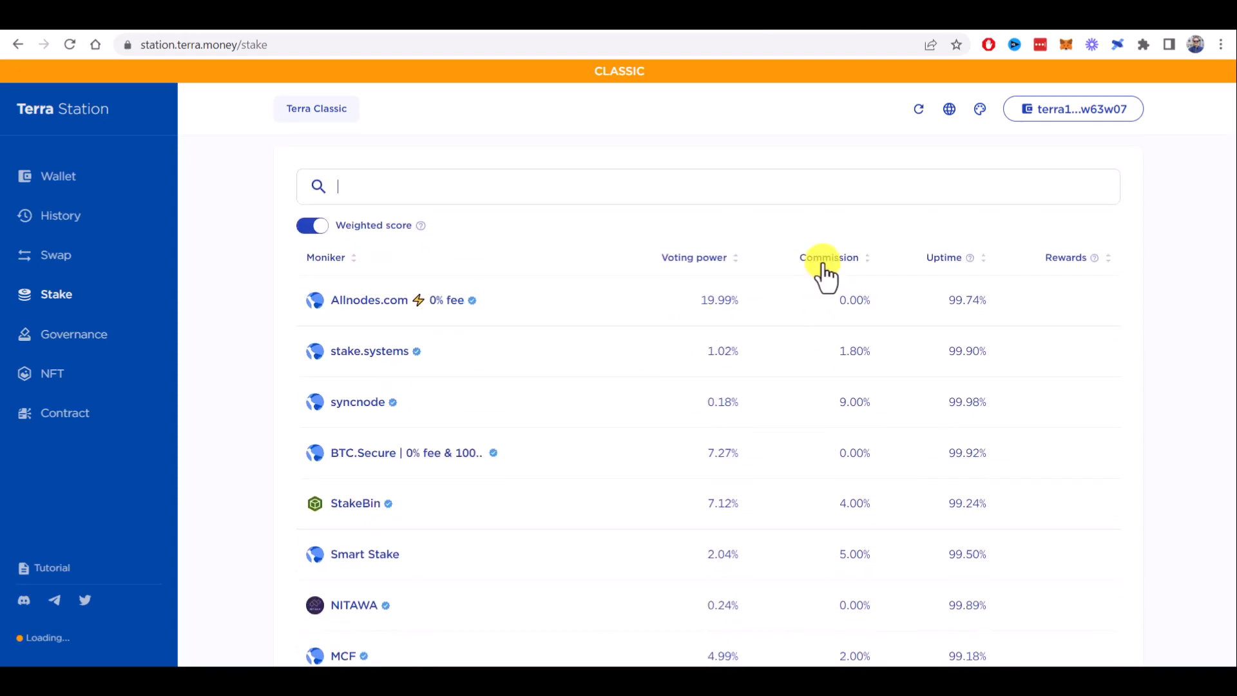
{"action": "mouse_move", "coordinate": [946, 273]}
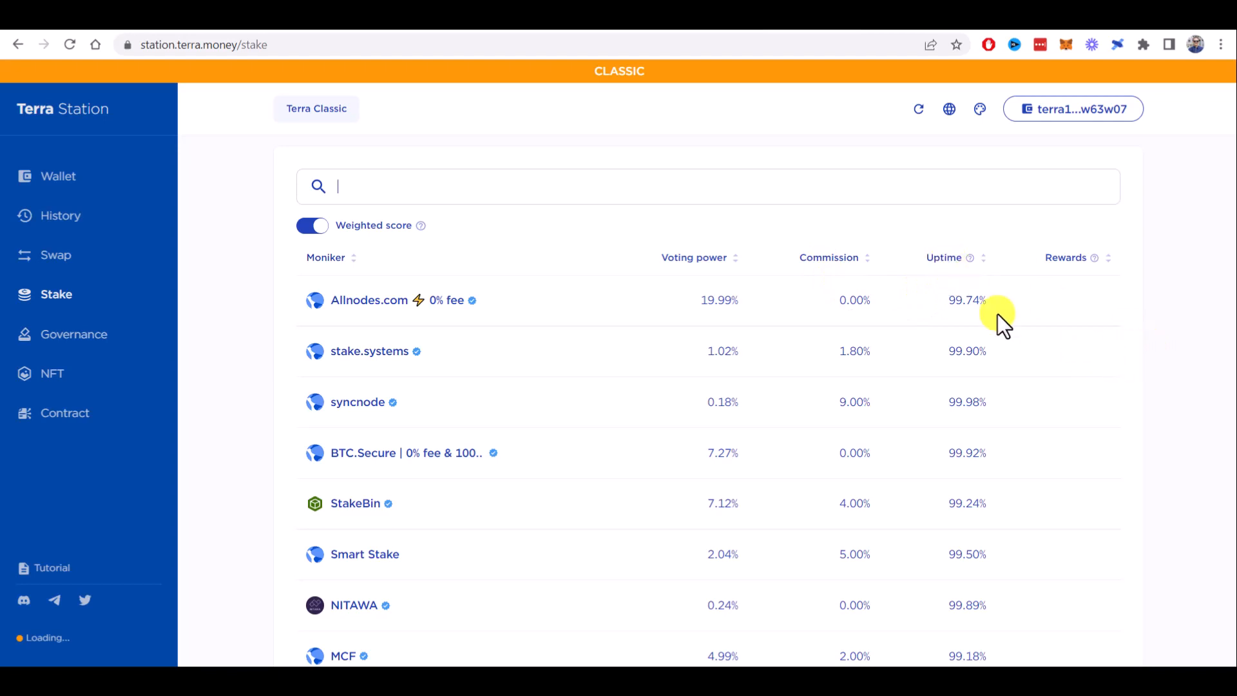
{"action": "mouse_move", "coordinate": [393, 311]}
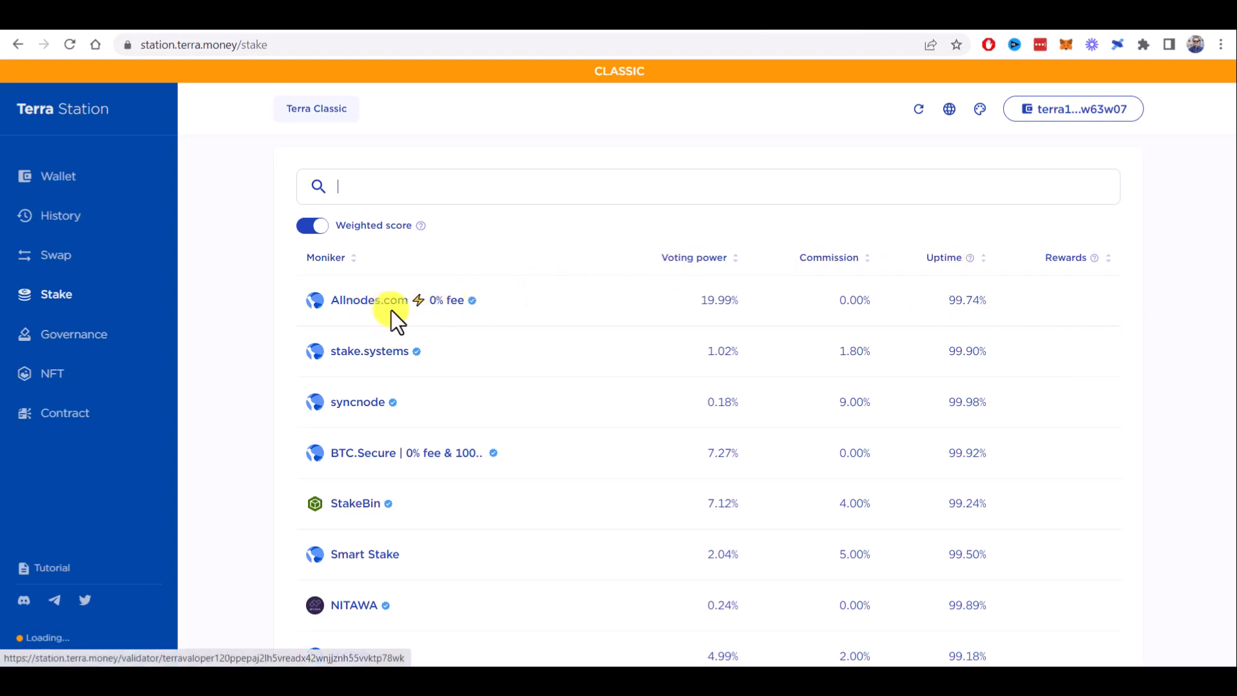
{"action": "double_click", "coordinate": [719, 301]}
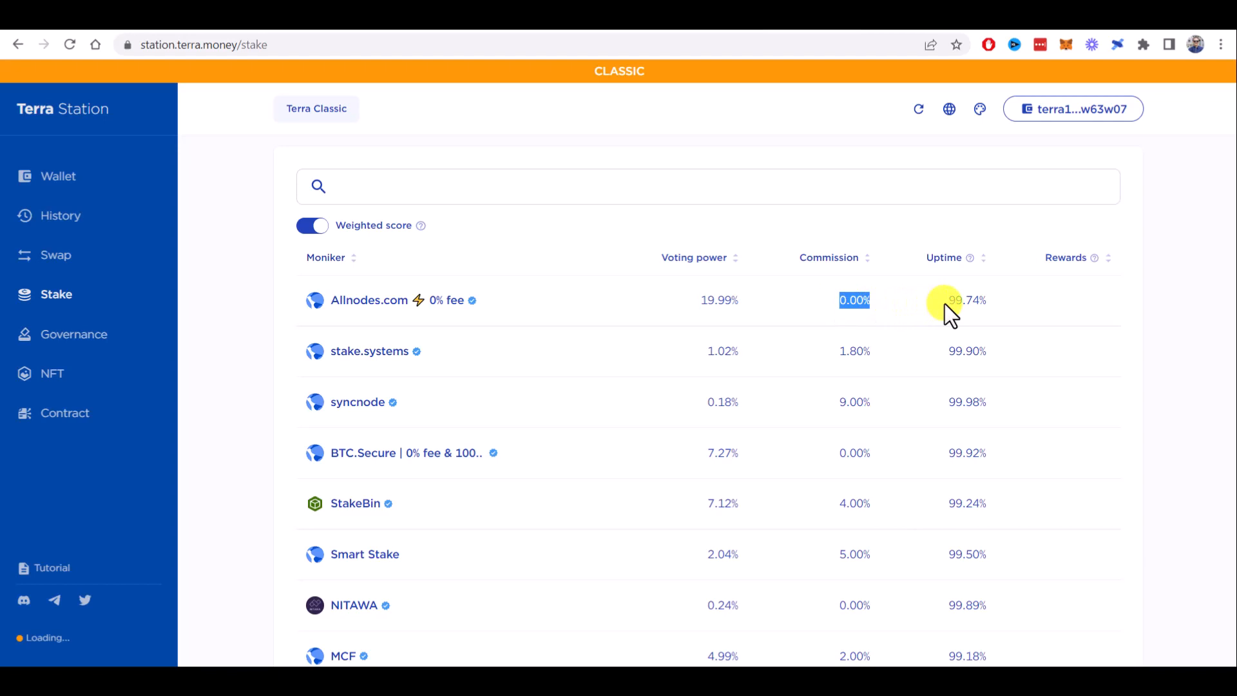
{"action": "left_click", "coordinate": [386, 310]}
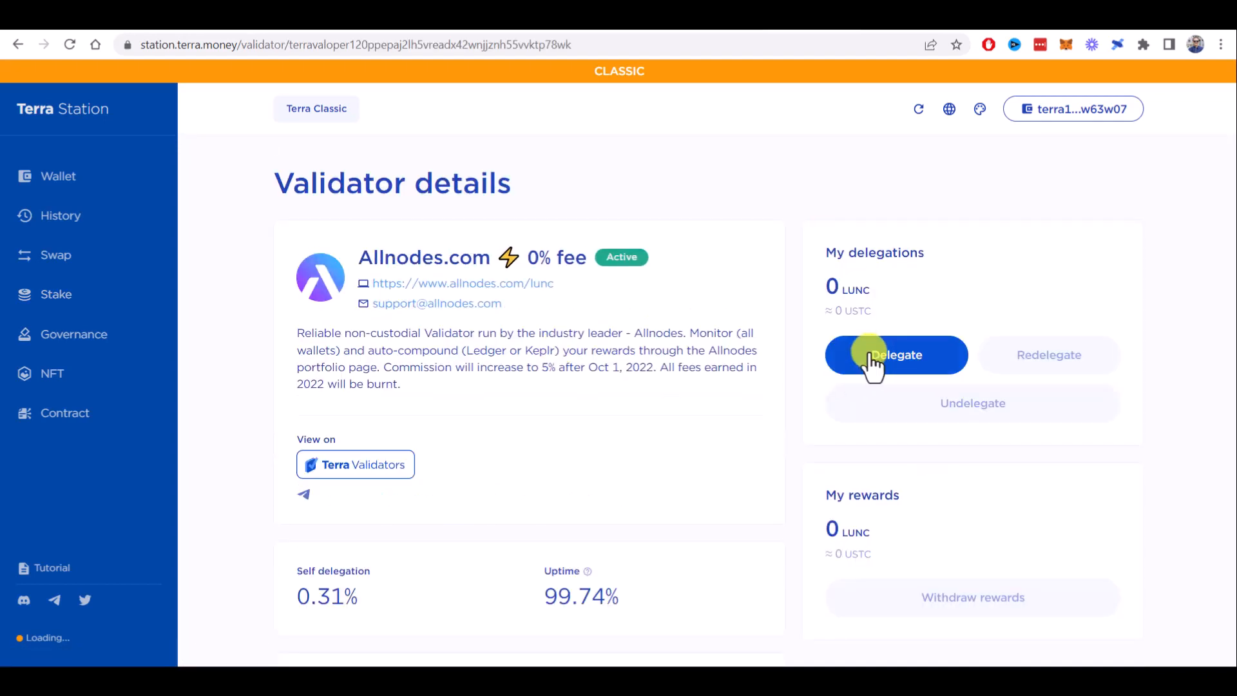
- Submit a delegation of the max 87,388.722182 LUNC to Allnodes.com for signing
{"action": "left_click", "coordinate": [897, 356]}
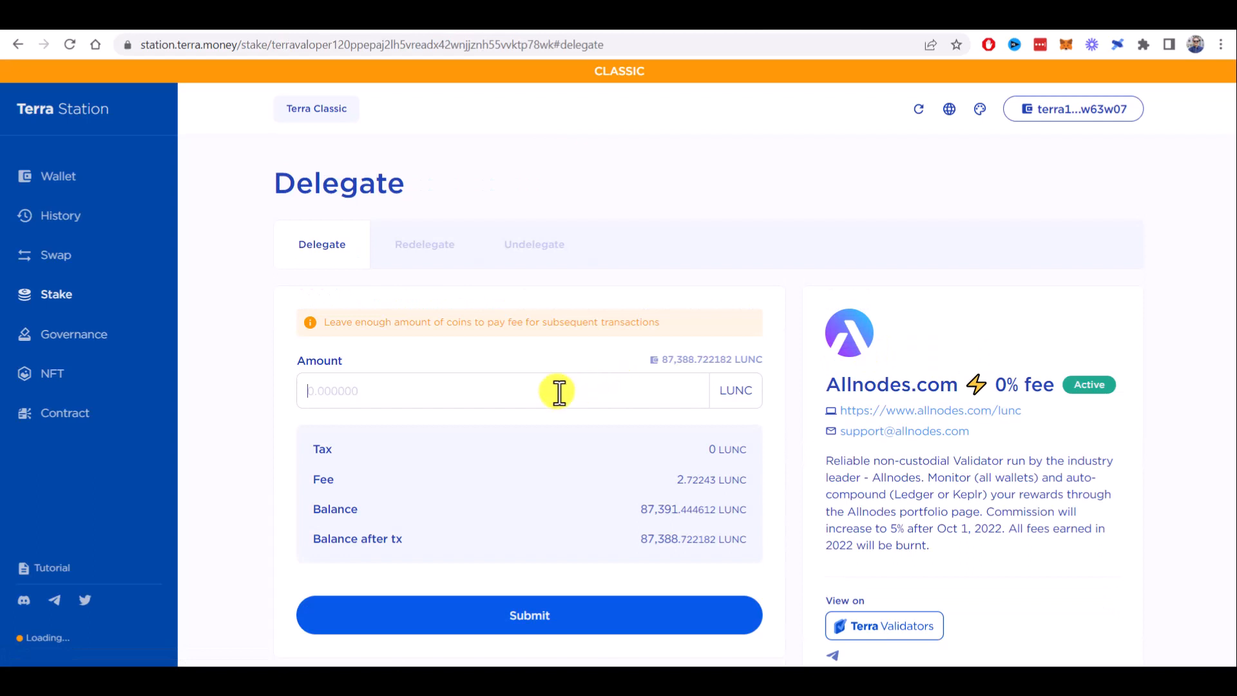
{"action": "left_click", "coordinate": [705, 360]}
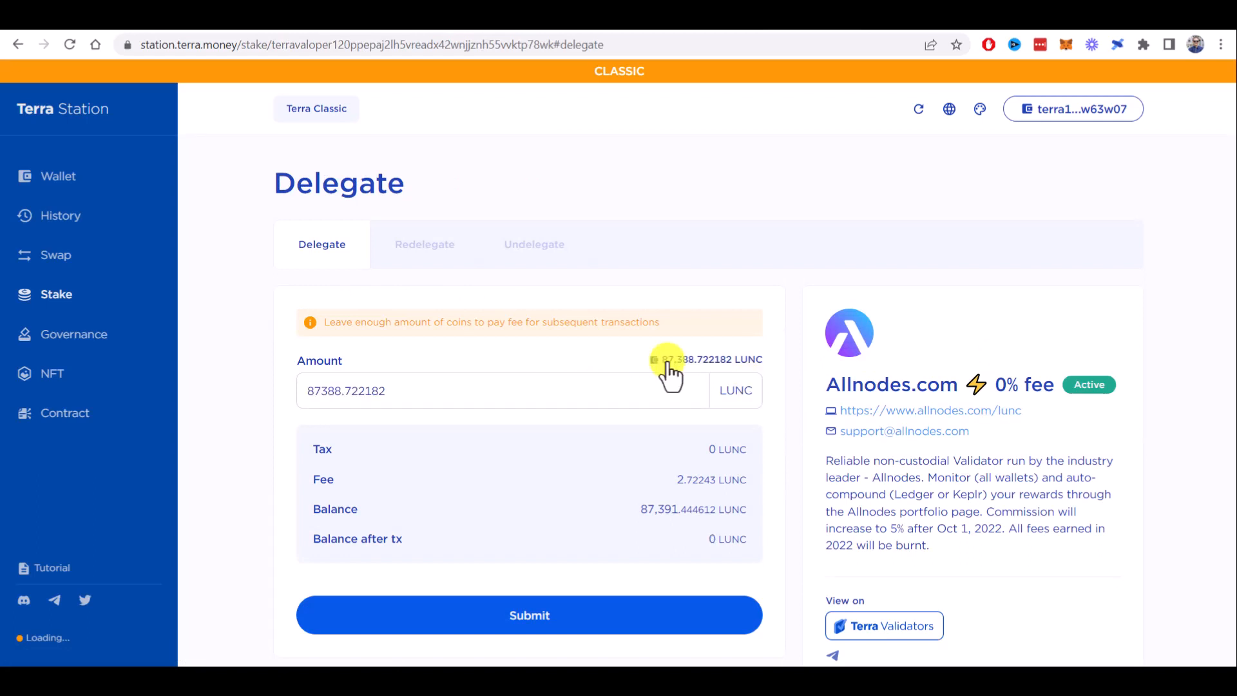
{"action": "scroll", "scroll_direction": "down", "scroll_amount": 3}
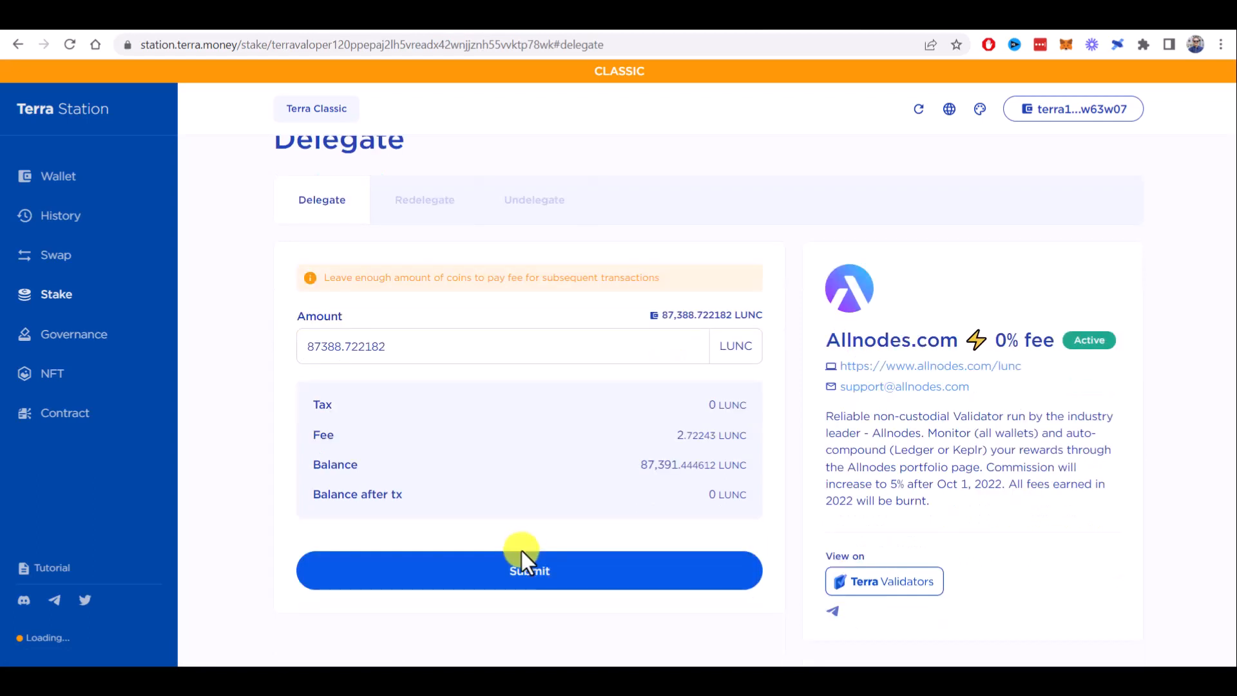
{"action": "left_click", "coordinate": [528, 571]}
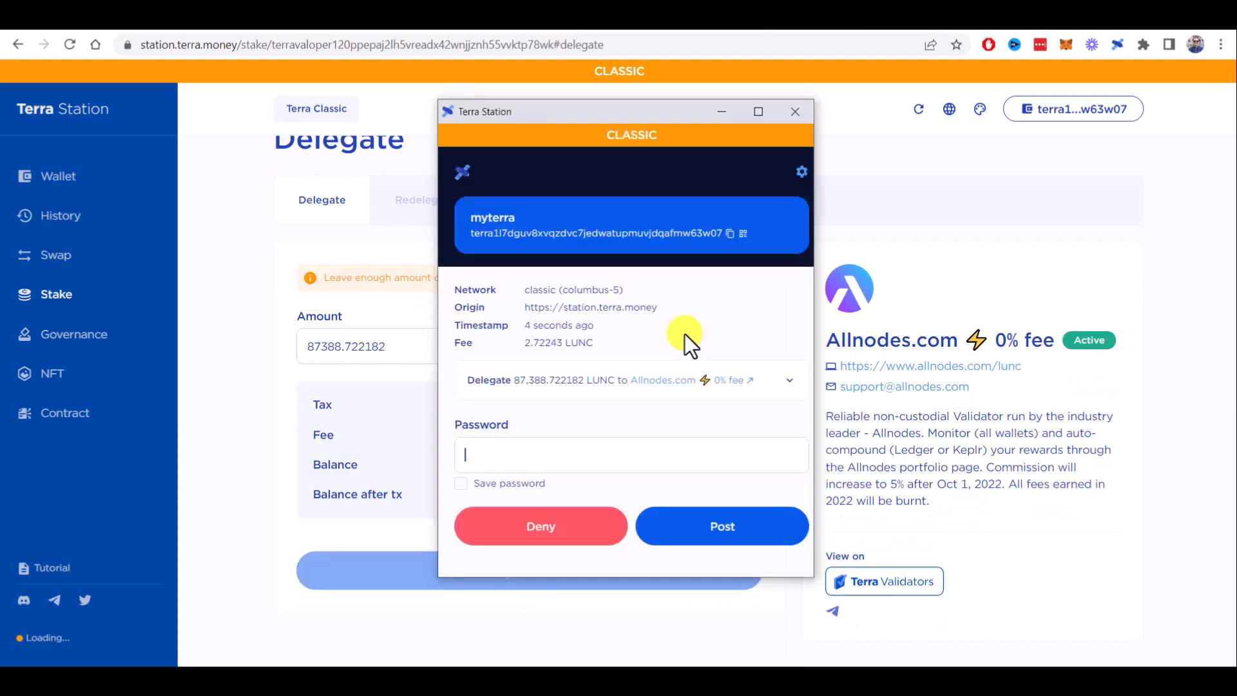
- Enter the wallet password, post the delegation transaction and dismiss the success message
{"action": "type", "text": "password"}
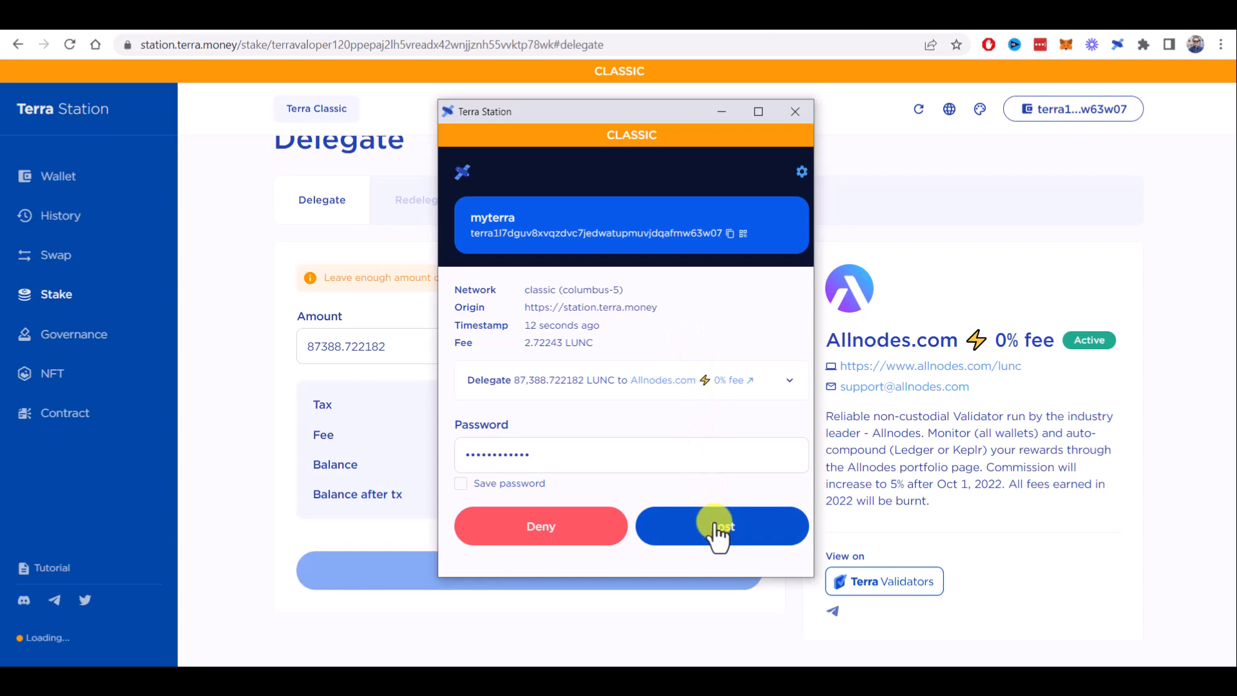
{"action": "left_click", "coordinate": [720, 526]}
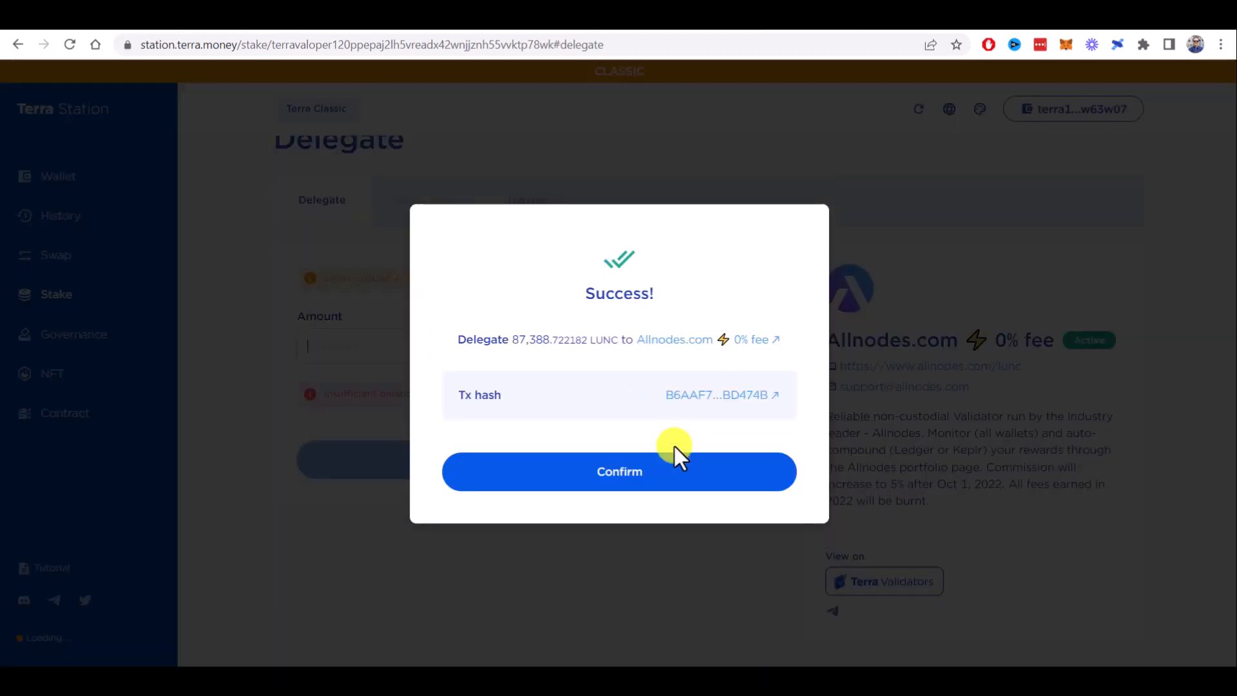
{"action": "left_click", "coordinate": [619, 472]}
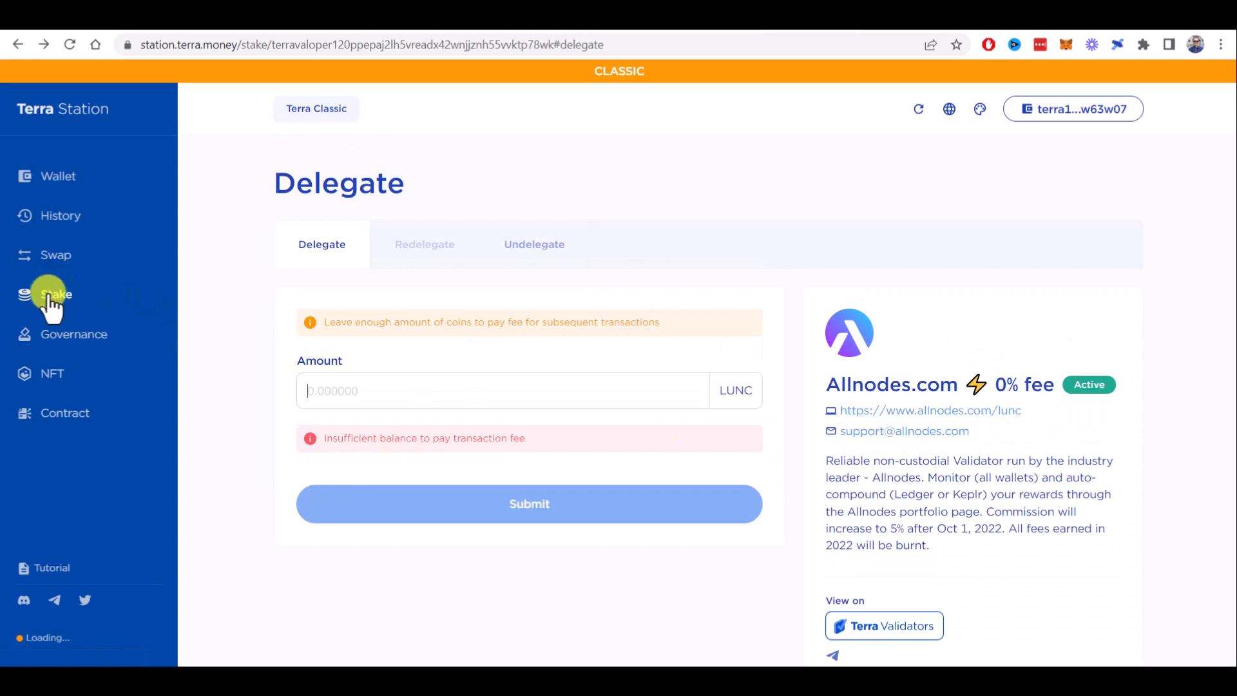
- View the 87,388.722182 LUNC delegation to Allnodes.com and start its undelegate form
{"action": "left_click", "coordinate": [54, 293]}
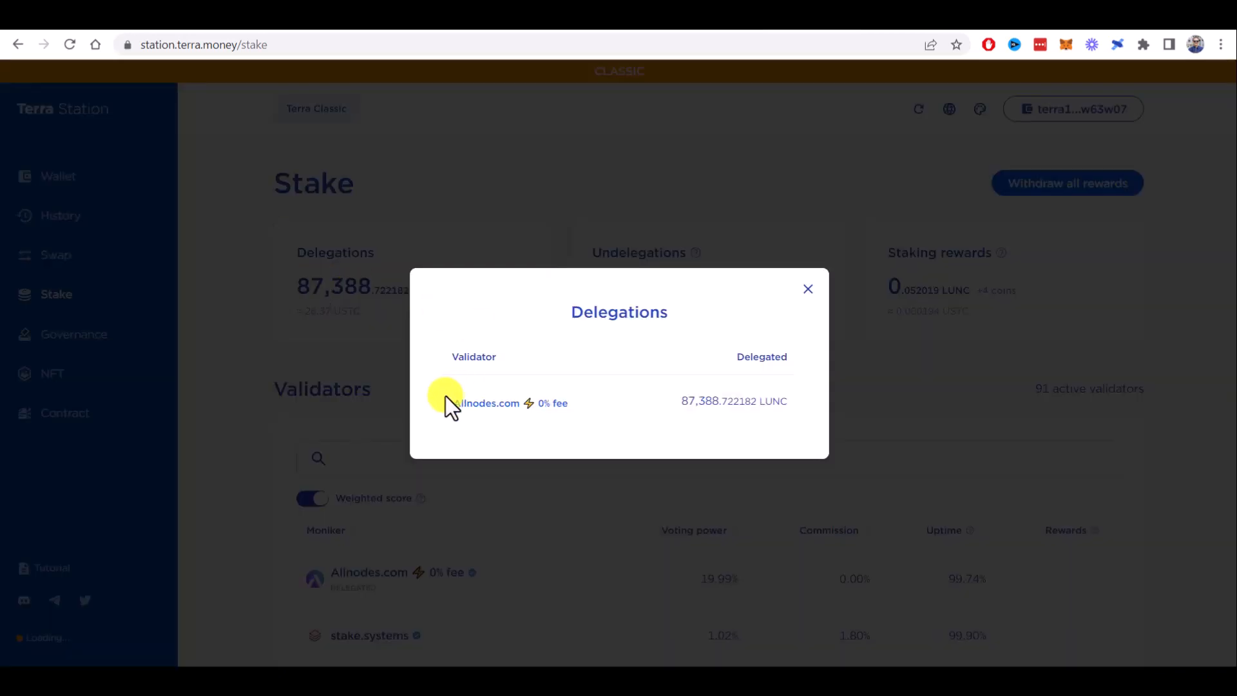
{"action": "left_click", "coordinate": [490, 402]}
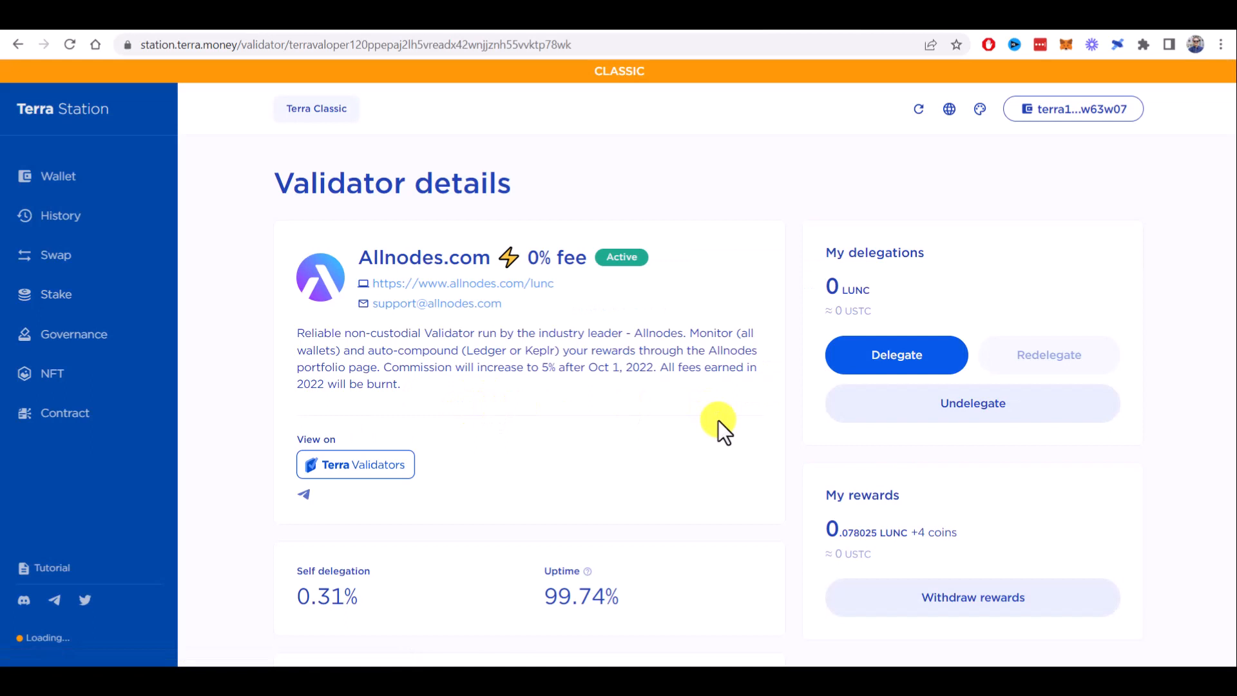
{"action": "scroll", "scroll_direction": "down", "scroll_amount": 3}
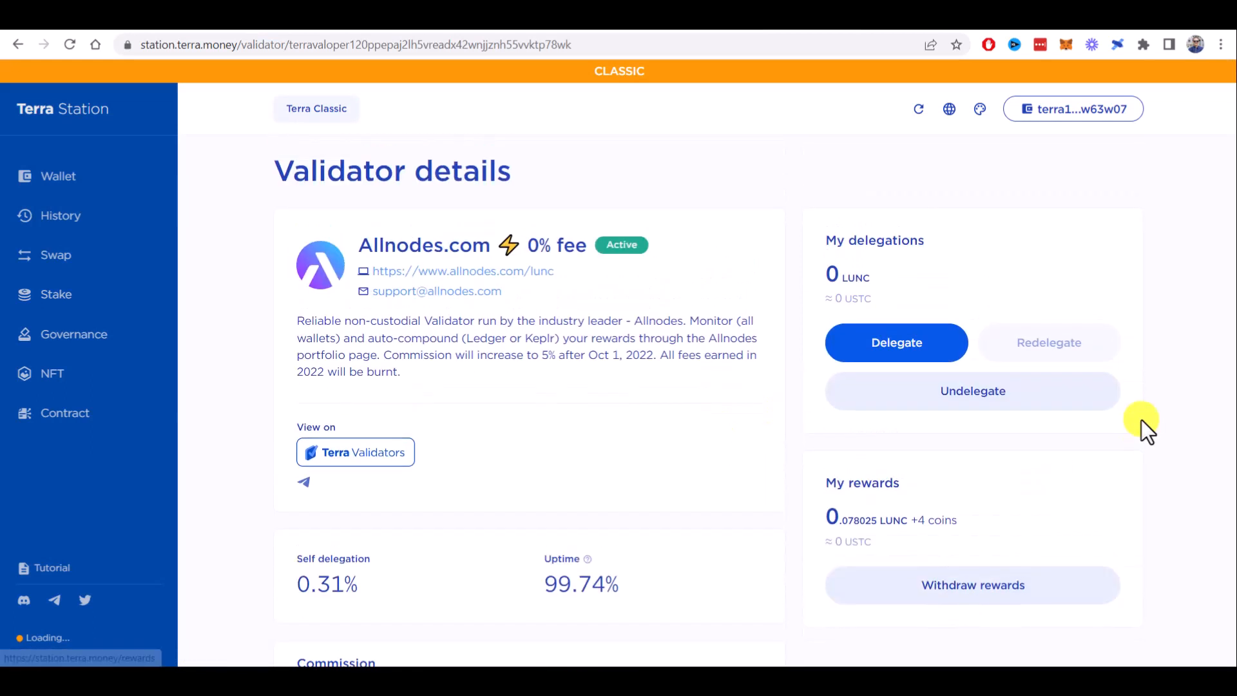
{"action": "left_click", "coordinate": [973, 392]}
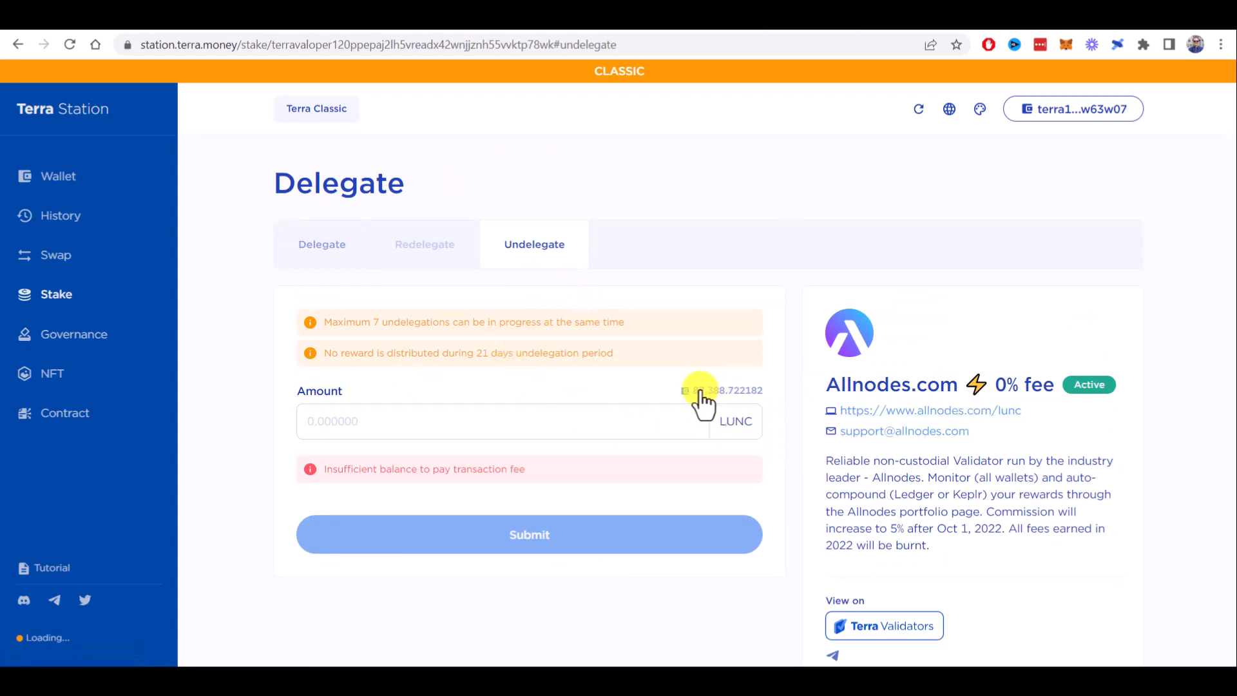
- Fill the undelegate form with 87,388.722182 LUNC, review the fee and 21-day warnings, and return to Wallet
{"action": "left_click", "coordinate": [714, 389]}
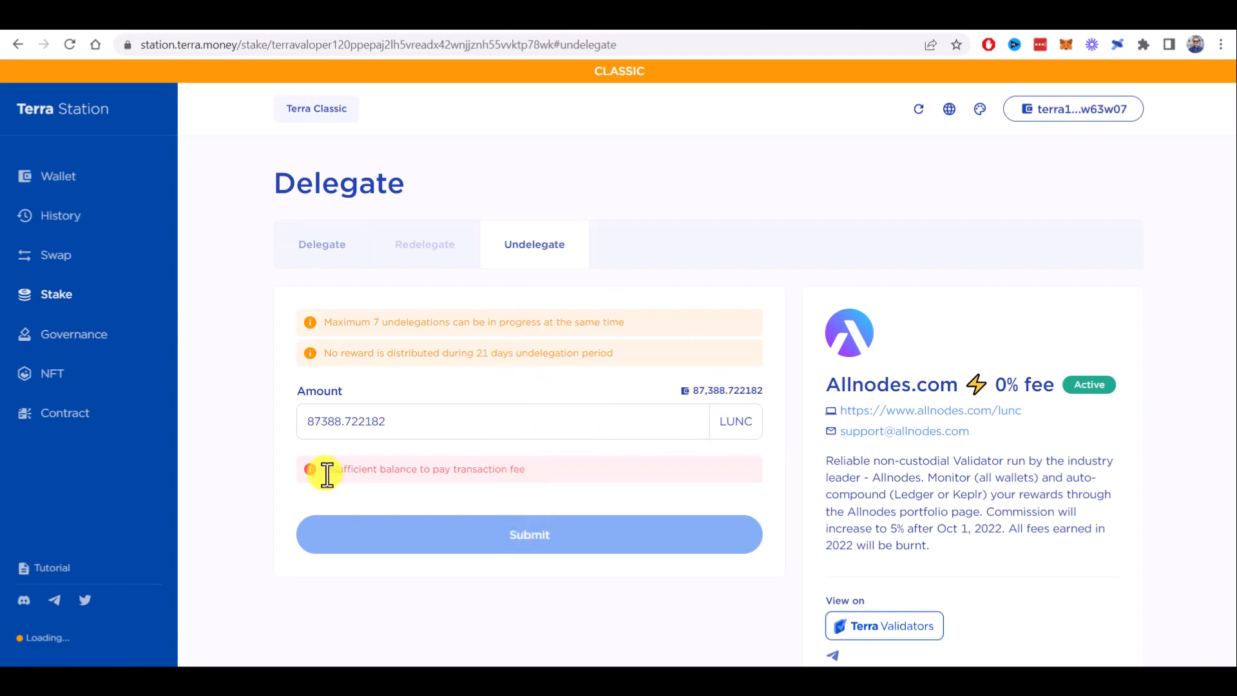
{"action": "left_click_drag", "start_coordinate": [328, 469], "coordinate": [524, 469]}
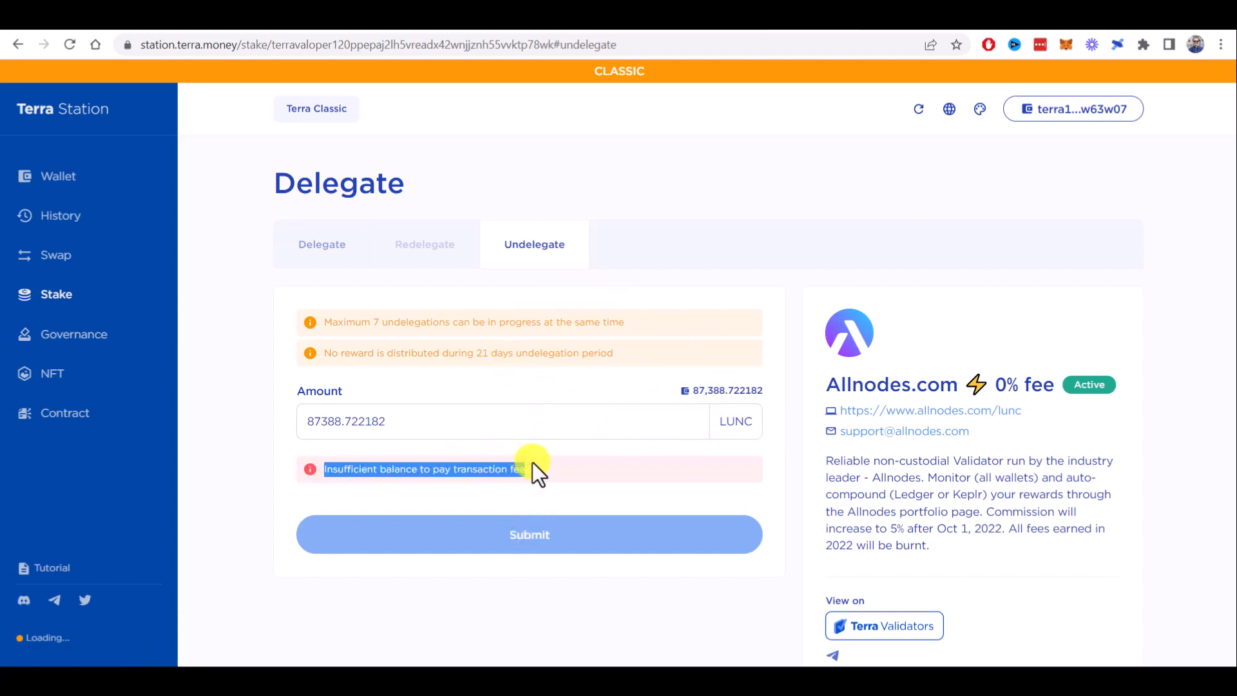
{"action": "mouse_move", "coordinate": [423, 421]}
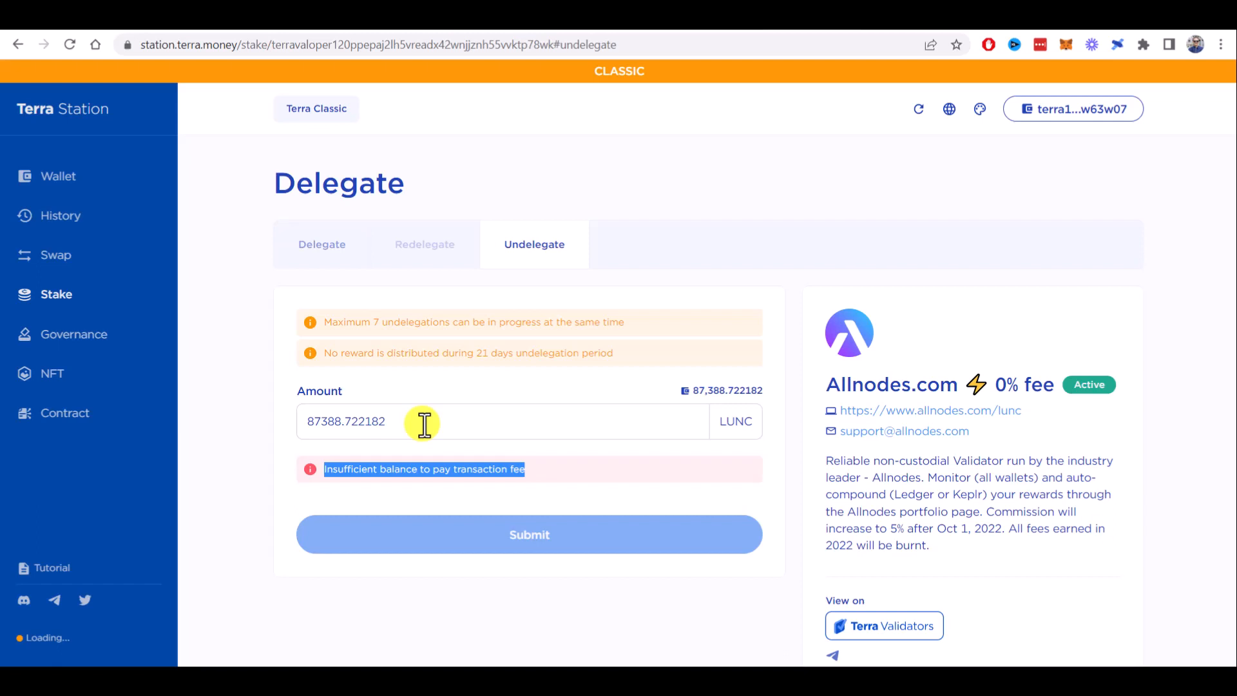
{"action": "mouse_move", "coordinate": [376, 420]}
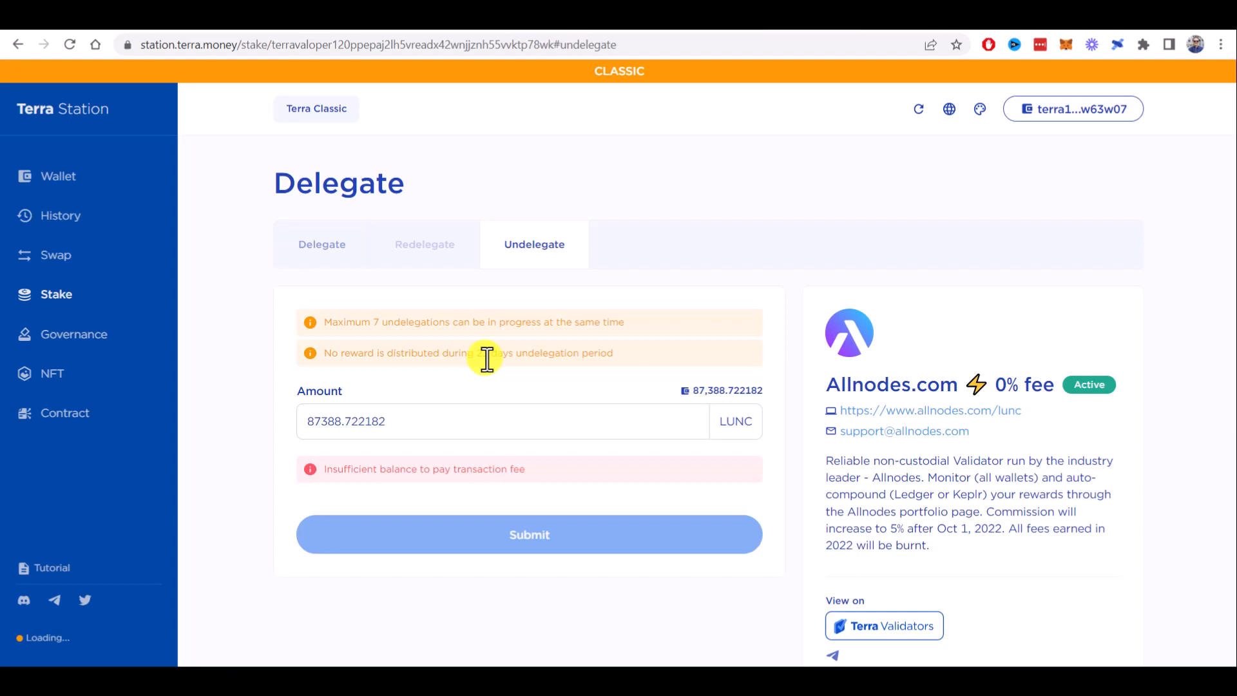
{"action": "mouse_move", "coordinate": [487, 353]}
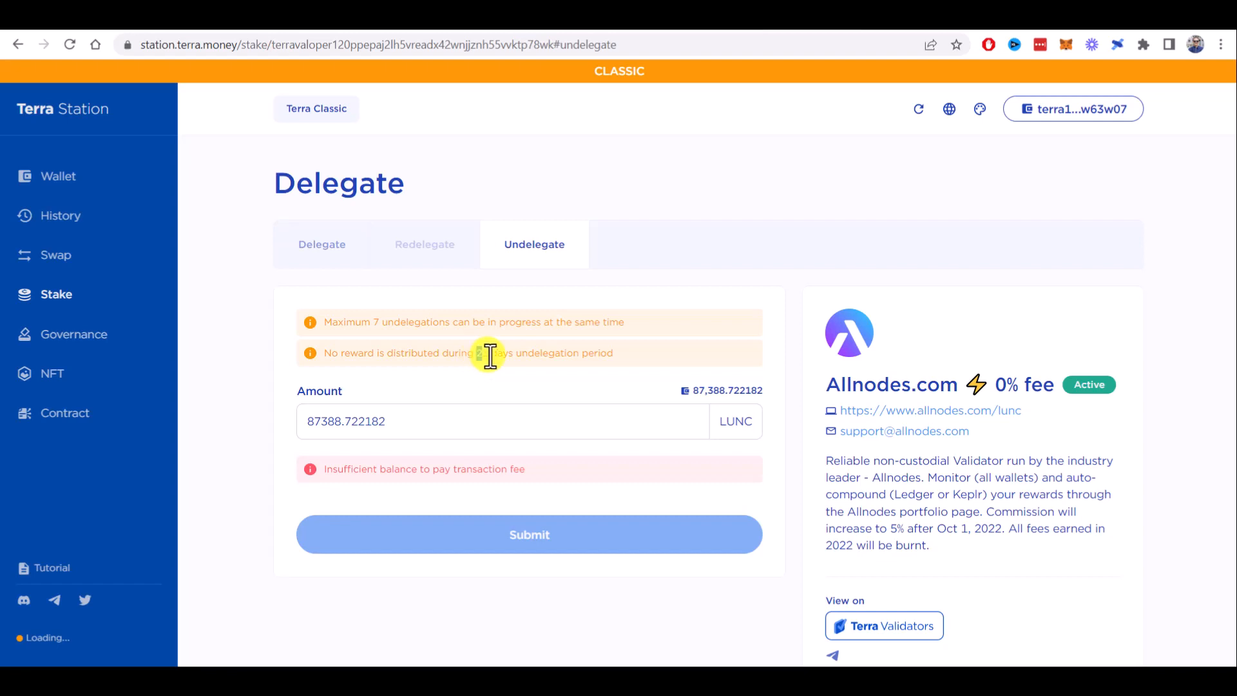
{"action": "double_click", "coordinate": [482, 353]}
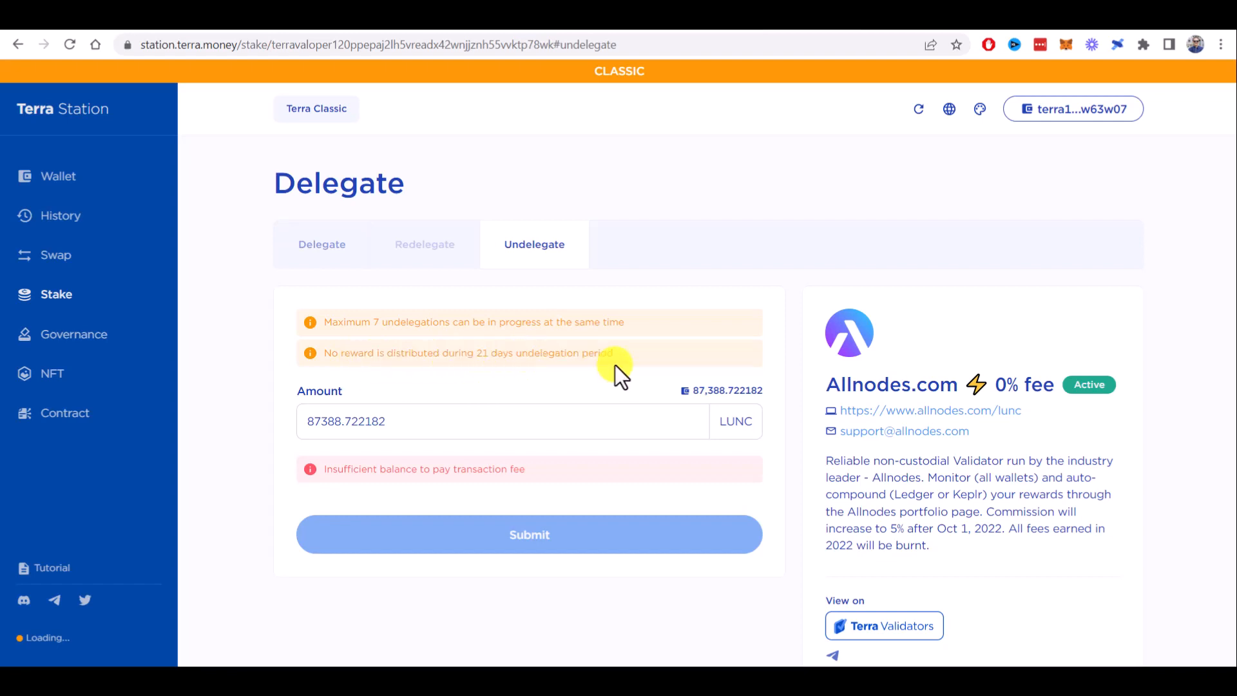
{"action": "mouse_move", "coordinate": [613, 374]}
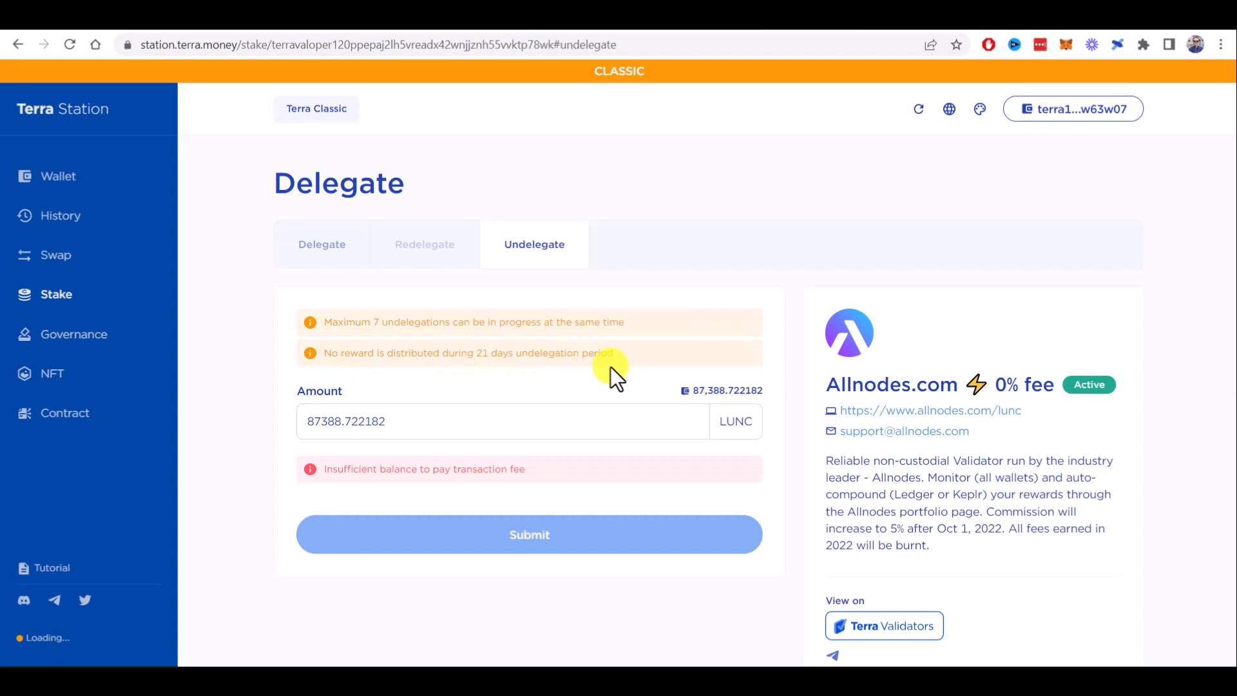
{"action": "left_click", "coordinate": [56, 177]}
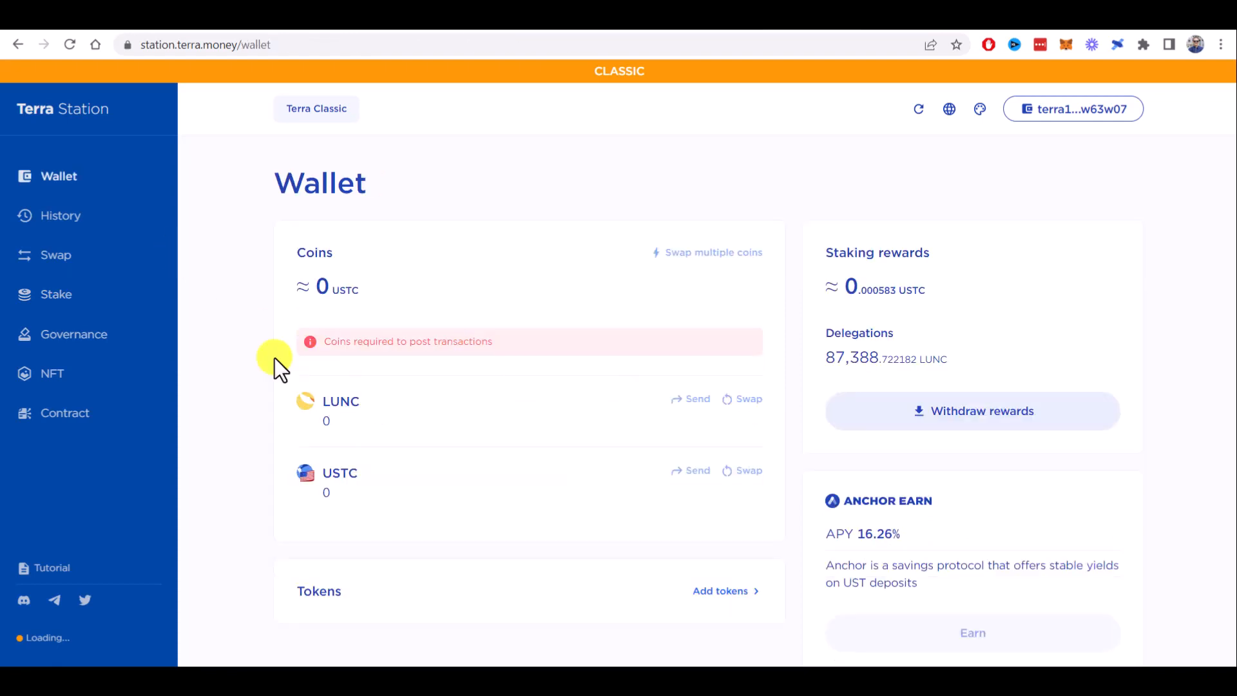